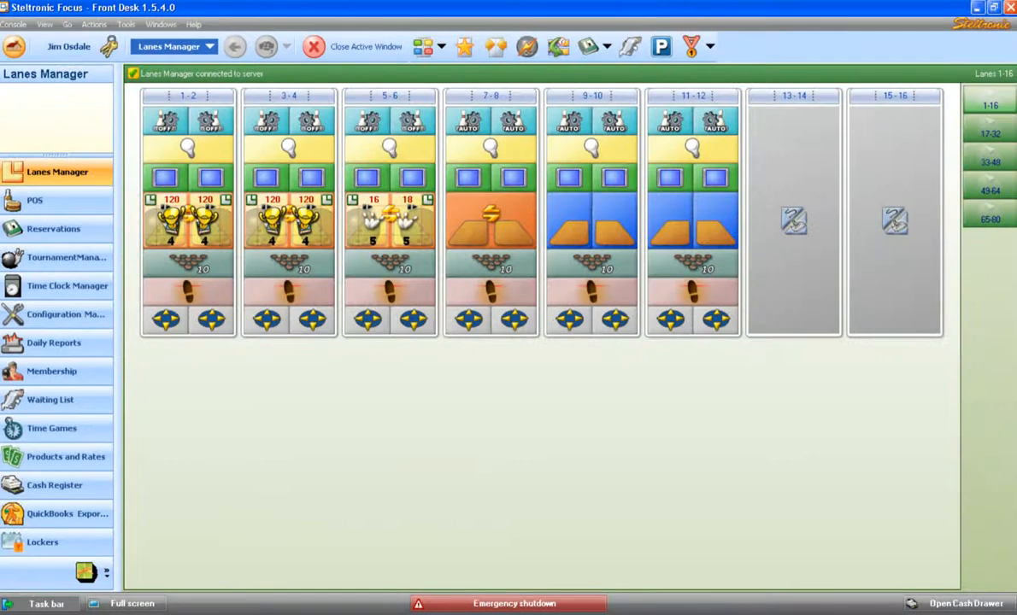
{"action": "mouse_move", "coordinate": [927, 466]}
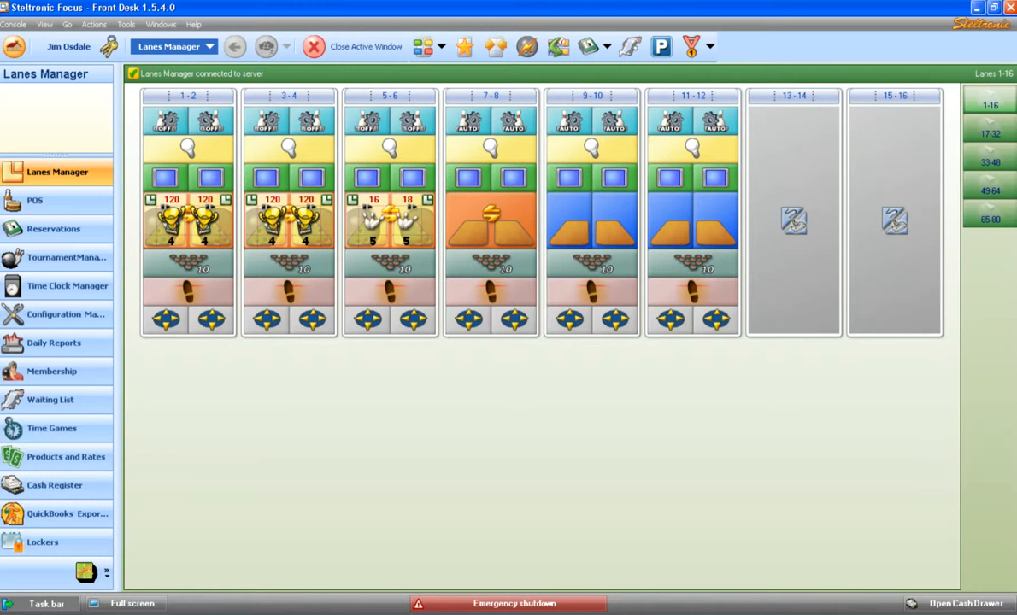
{"action": "mouse_move", "coordinate": [189, 127]}
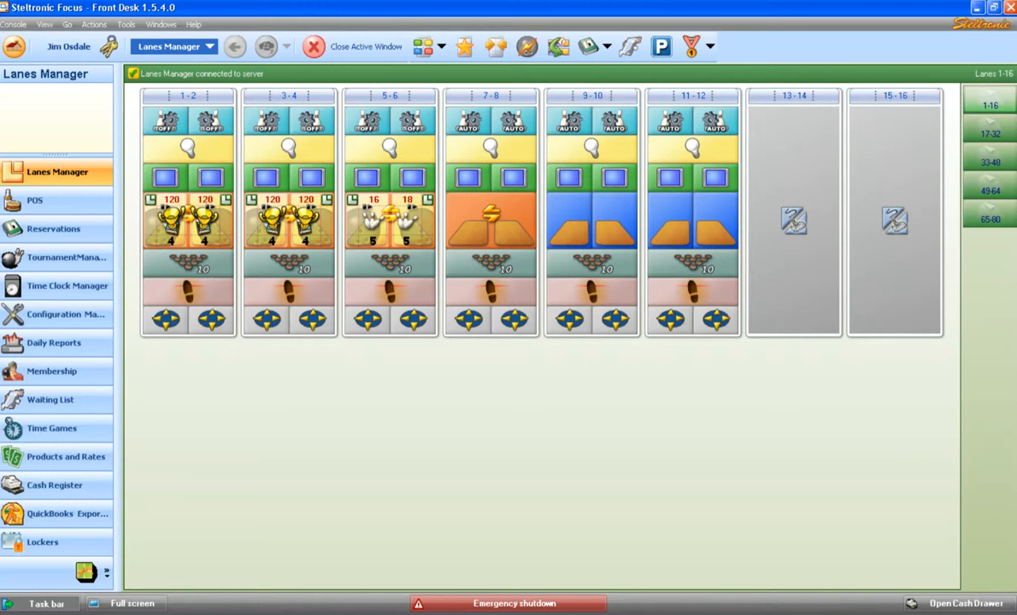
{"action": "mouse_move", "coordinate": [299, 219]}
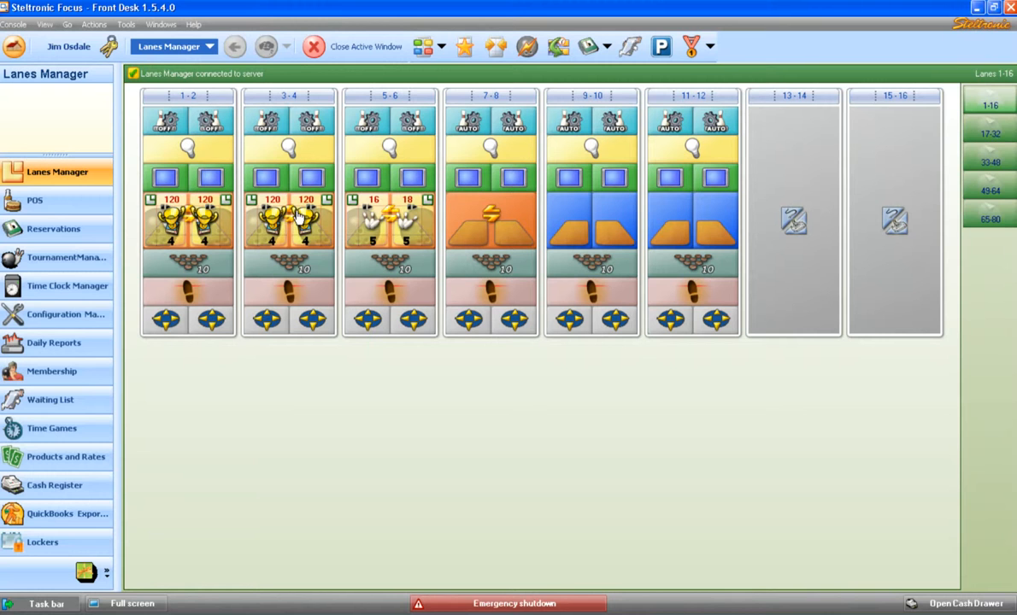
{"action": "mouse_move", "coordinate": [288, 221]}
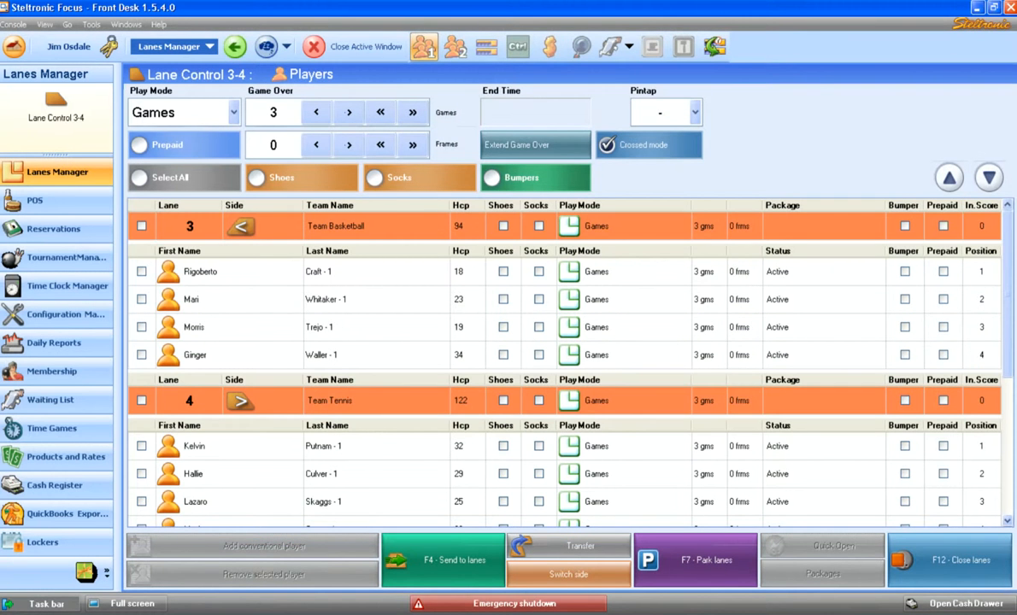
{"action": "mouse_move", "coordinate": [250, 558]}
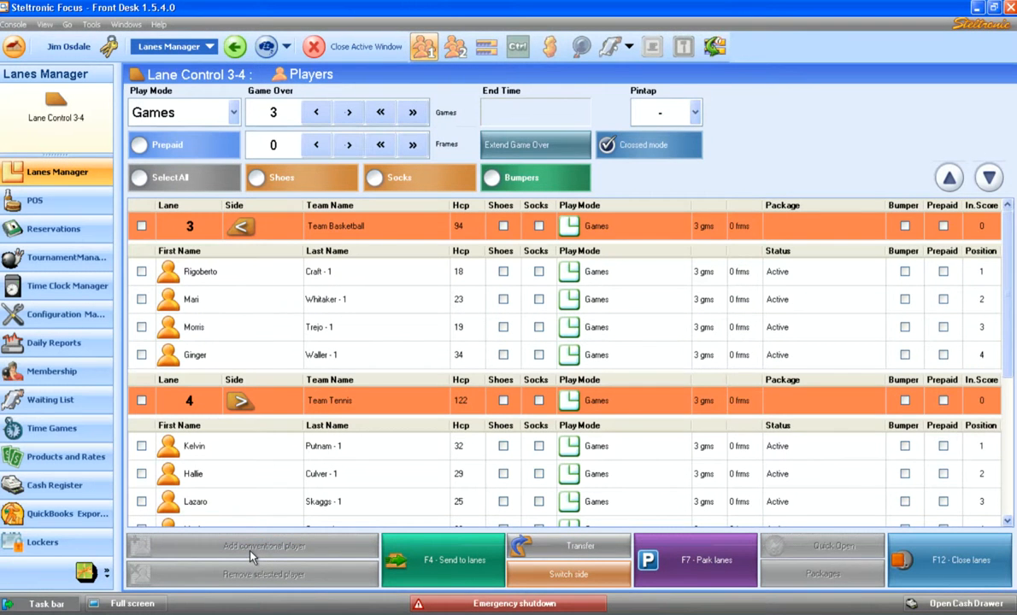
{"action": "left_click", "coordinate": [142, 401]}
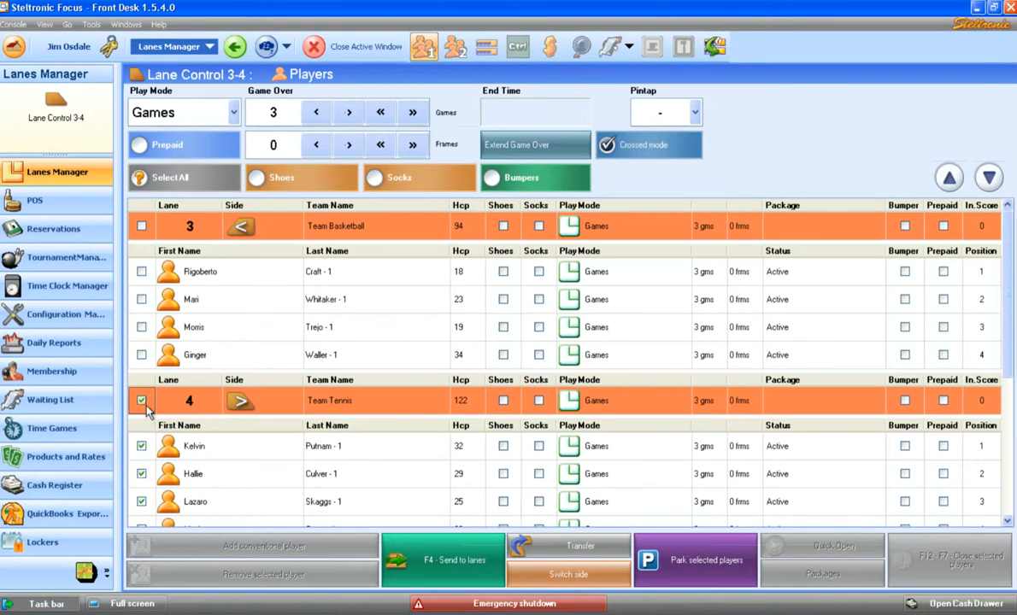
{"action": "left_click", "coordinate": [141, 400]}
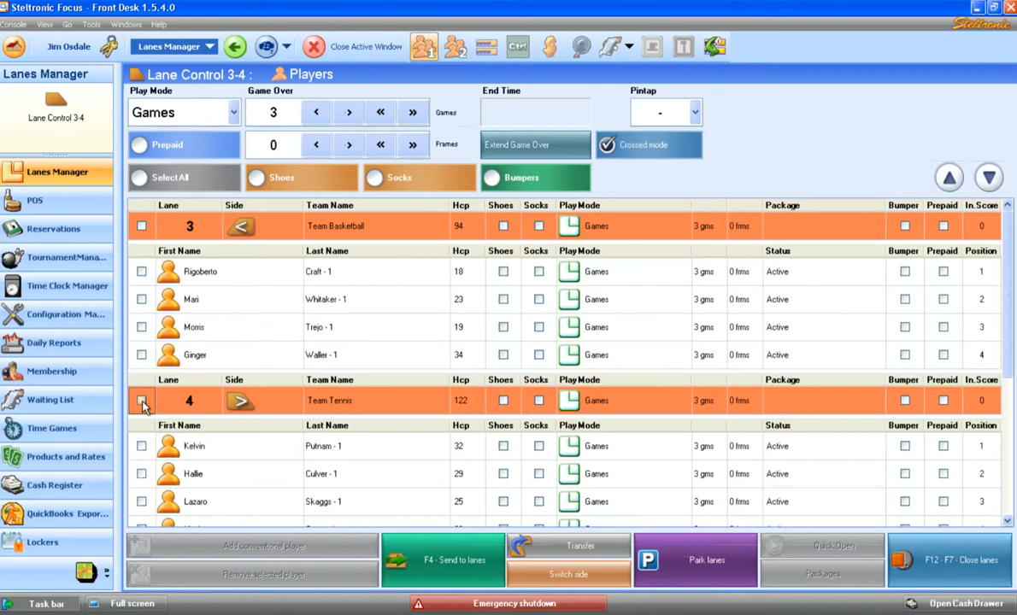
{"action": "left_click", "coordinate": [211, 446]}
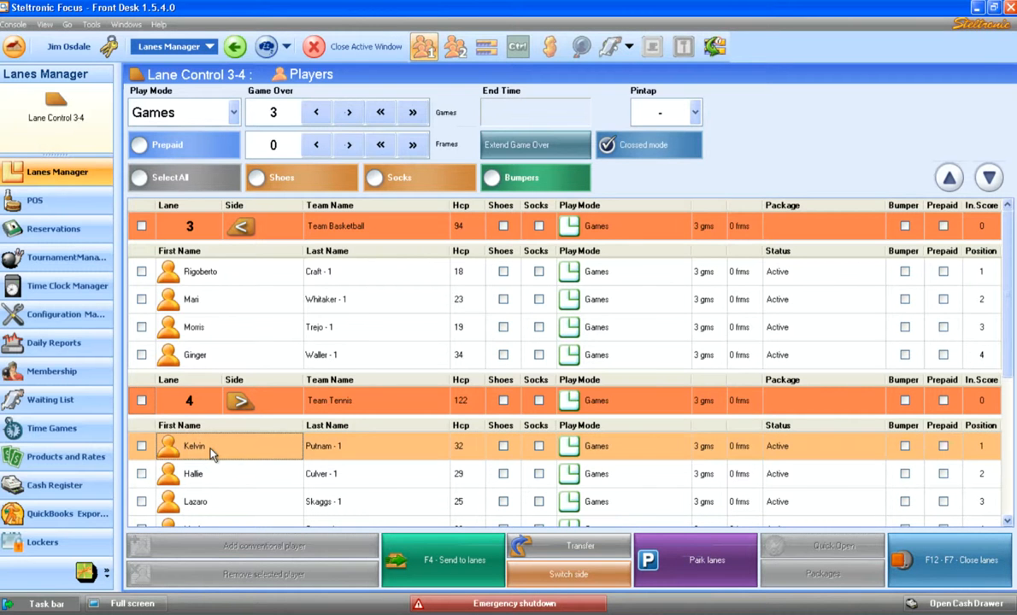
{"action": "mouse_move", "coordinate": [197, 452]}
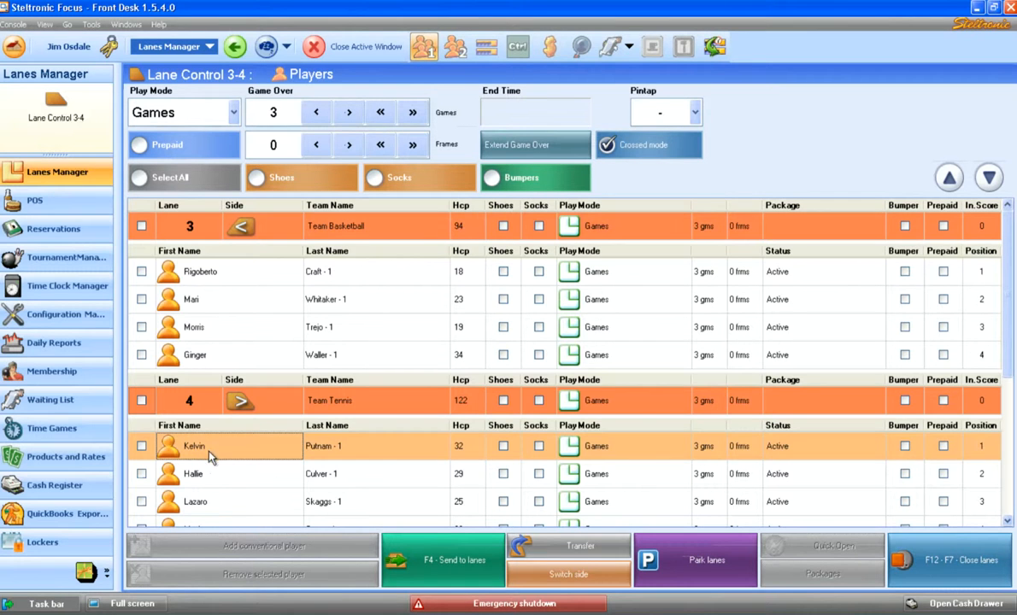
{"action": "mouse_move", "coordinate": [320, 451]}
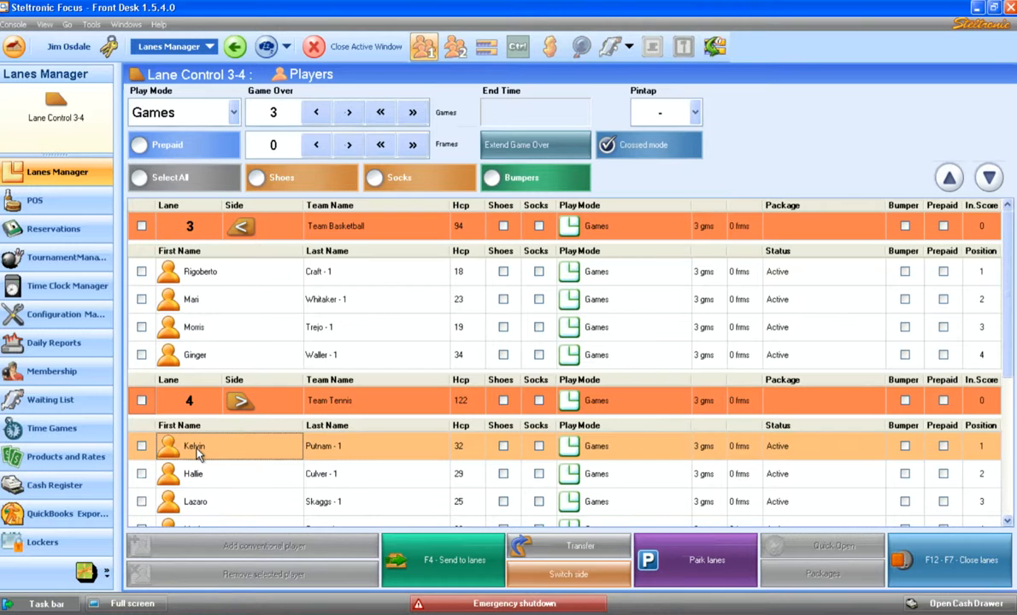
{"action": "mouse_move", "coordinate": [246, 451]}
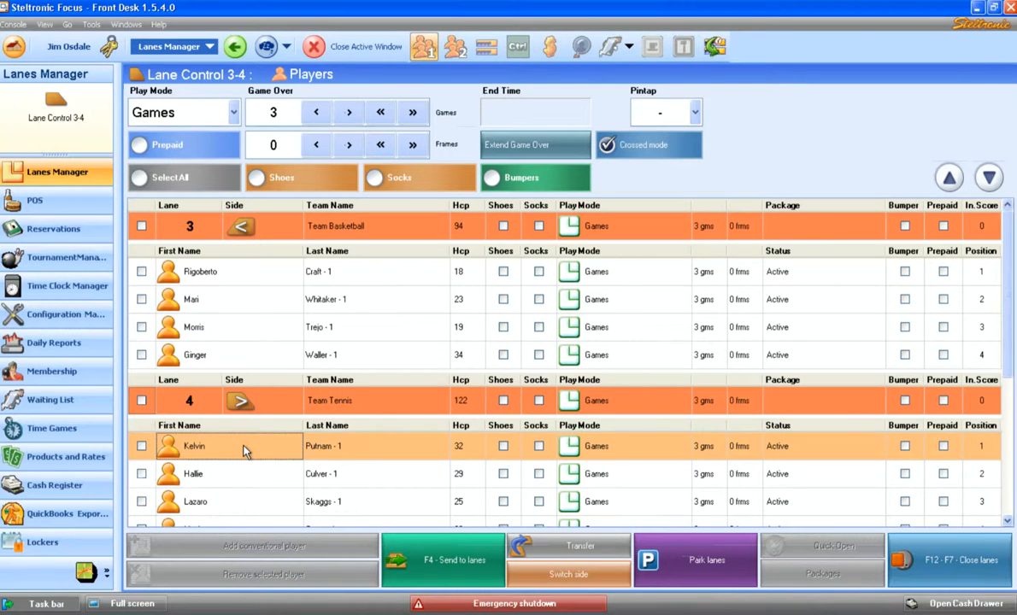
{"action": "mouse_move", "coordinate": [233, 451]}
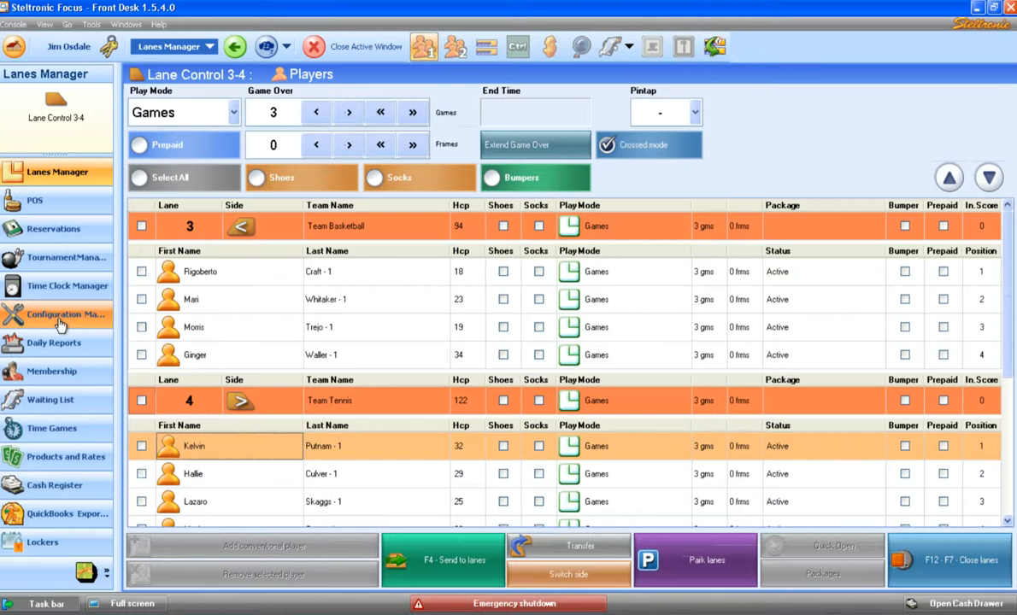
{"action": "left_click", "coordinate": [60, 314]}
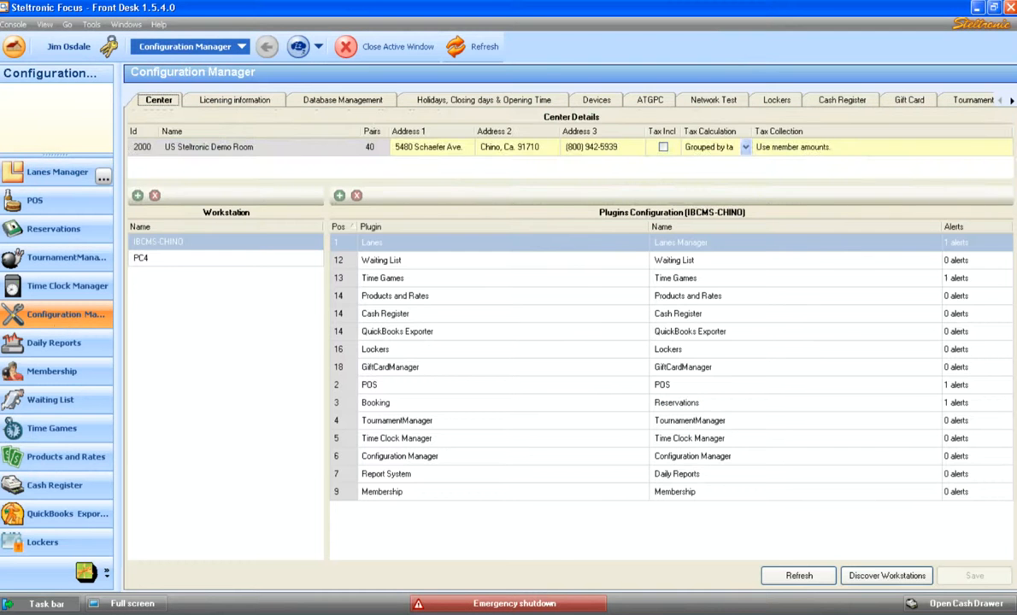
{"action": "left_click", "coordinate": [1011, 101]}
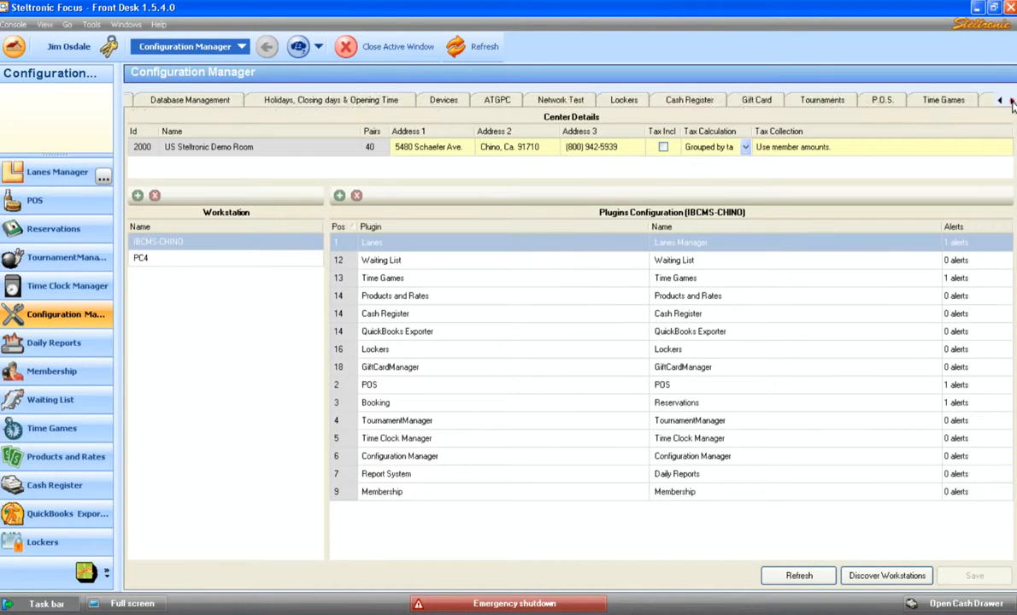
{"action": "left_click", "coordinate": [894, 100]}
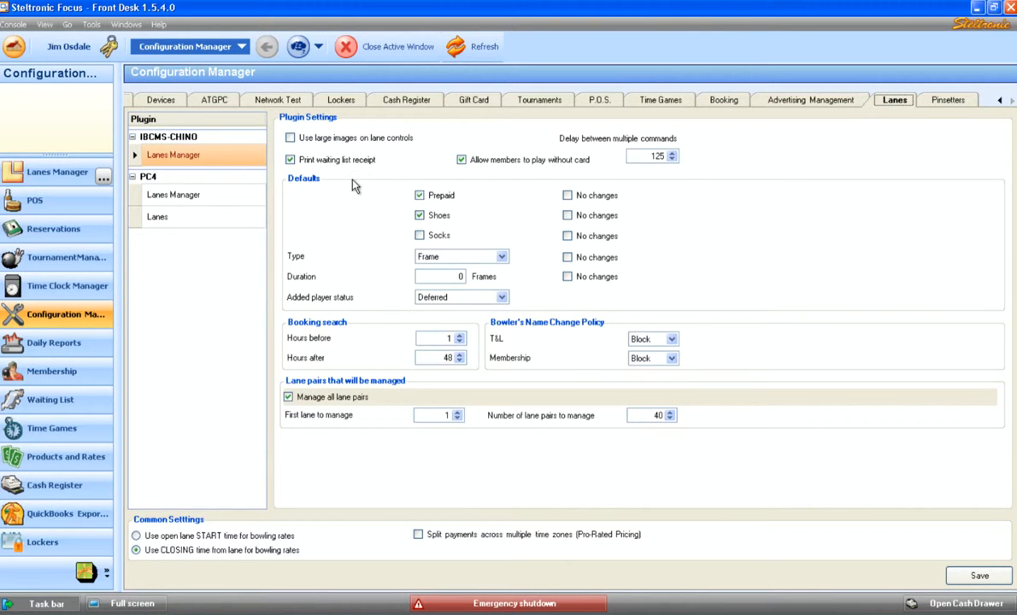
{"action": "mouse_move", "coordinate": [498, 345]}
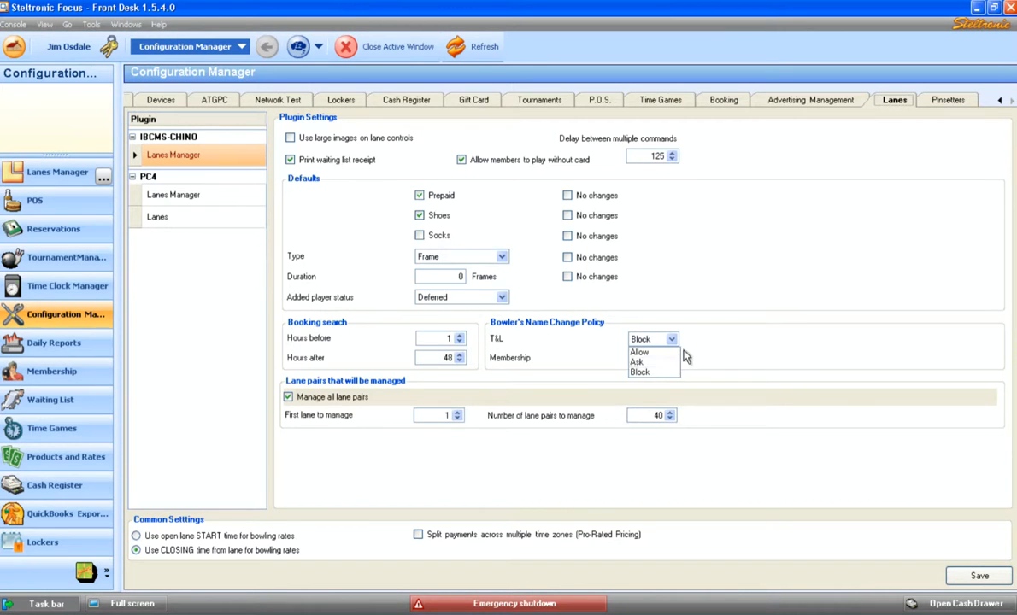
{"action": "left_click", "coordinate": [646, 371]}
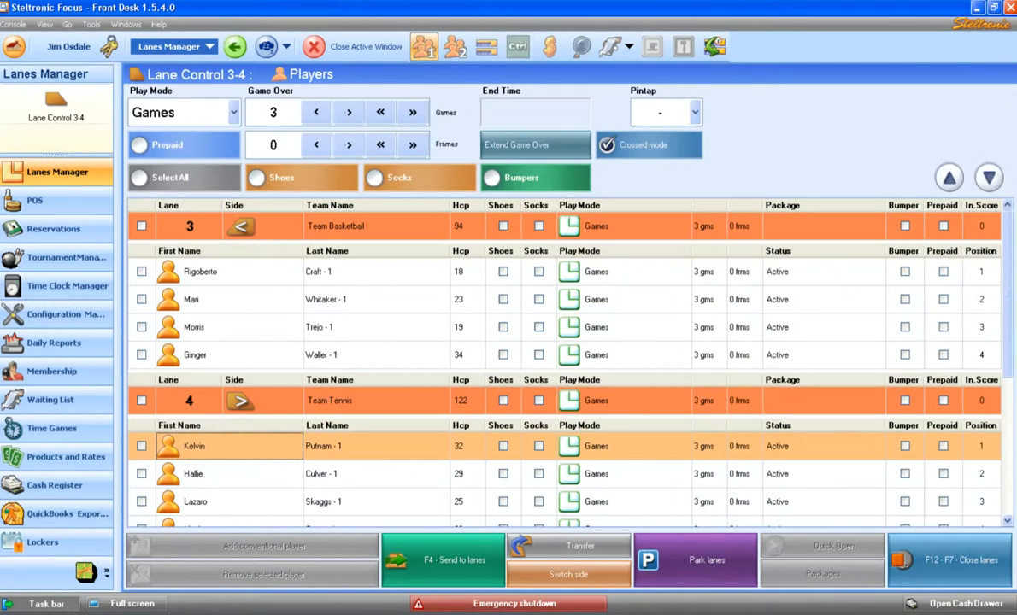
{"action": "mouse_move", "coordinate": [330, 462]}
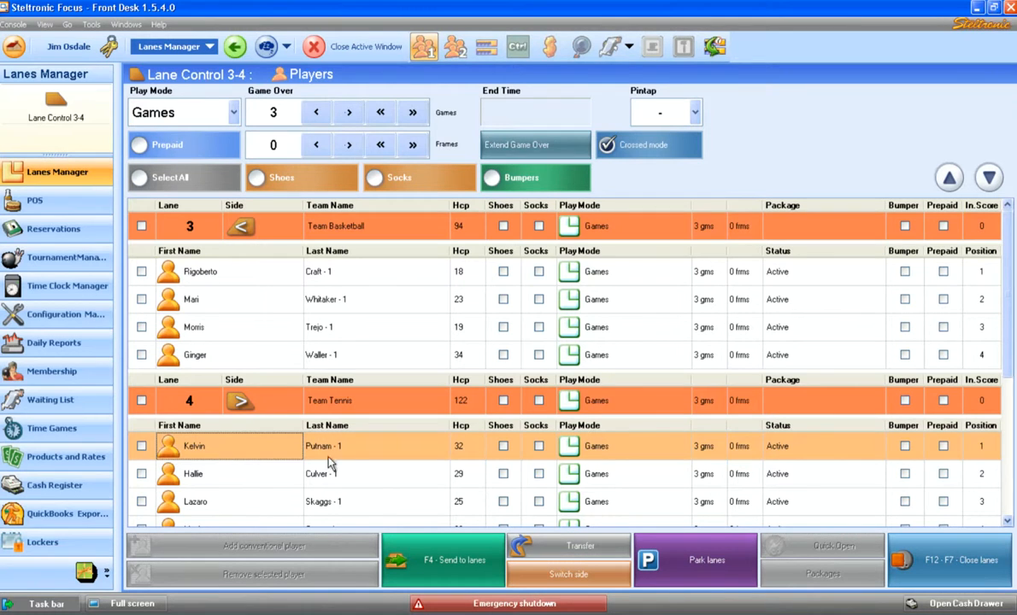
{"action": "mouse_move", "coordinate": [252, 447]}
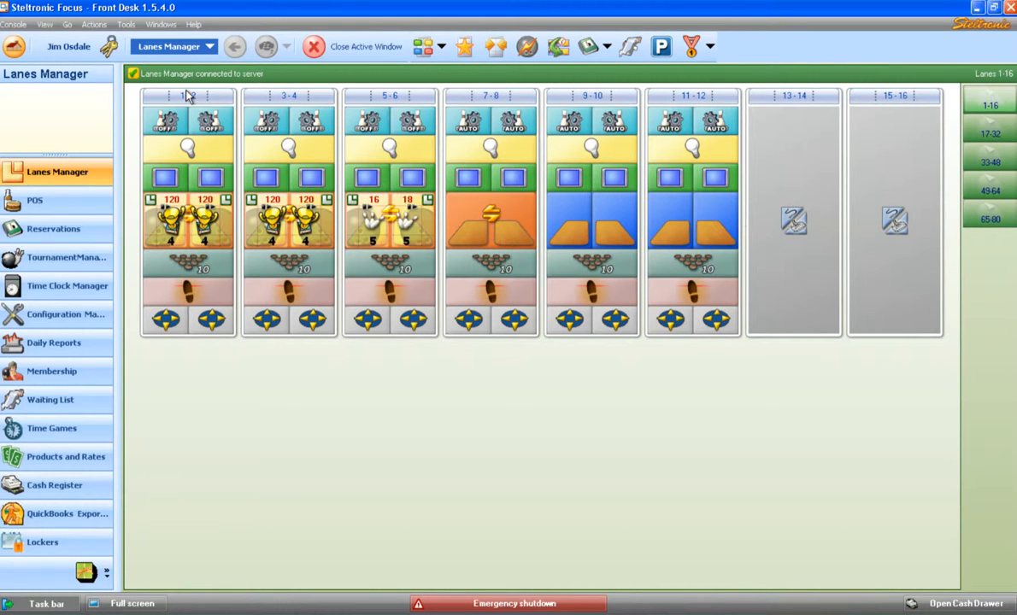
{"action": "mouse_move", "coordinate": [51, 261]}
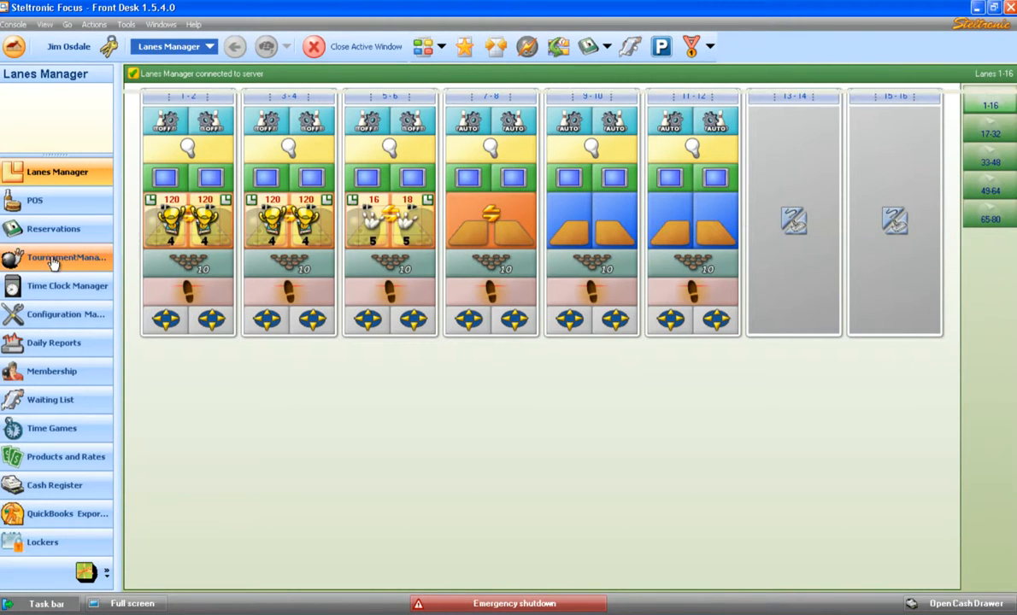
Open Tournament Manager's Teams and Roster view and select Team Soccer on lane 1.
{"action": "left_click", "coordinate": [64, 258]}
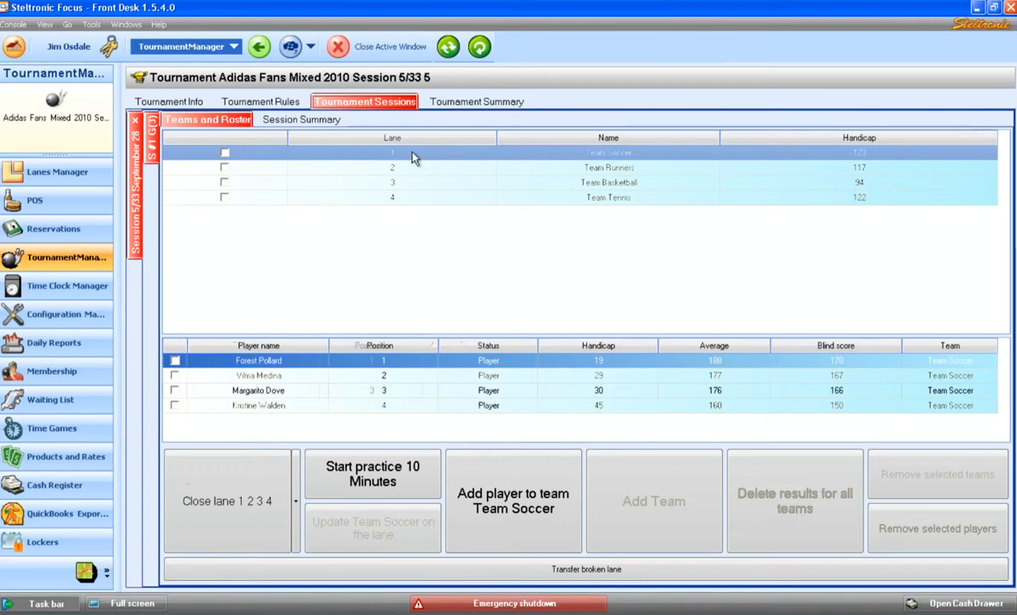
{"action": "mouse_move", "coordinate": [422, 168]}
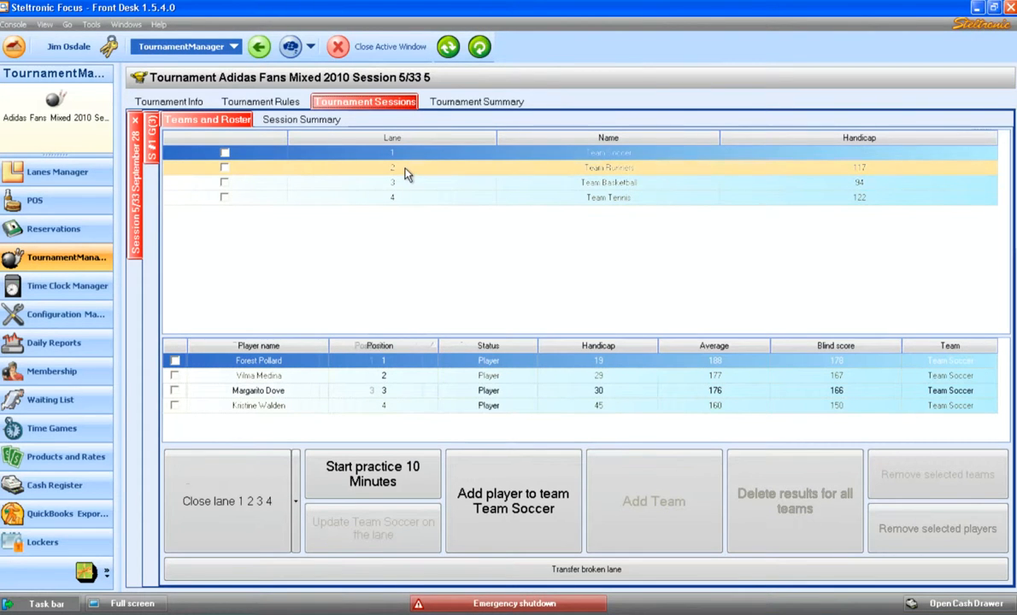
{"action": "left_click", "coordinate": [406, 198]}
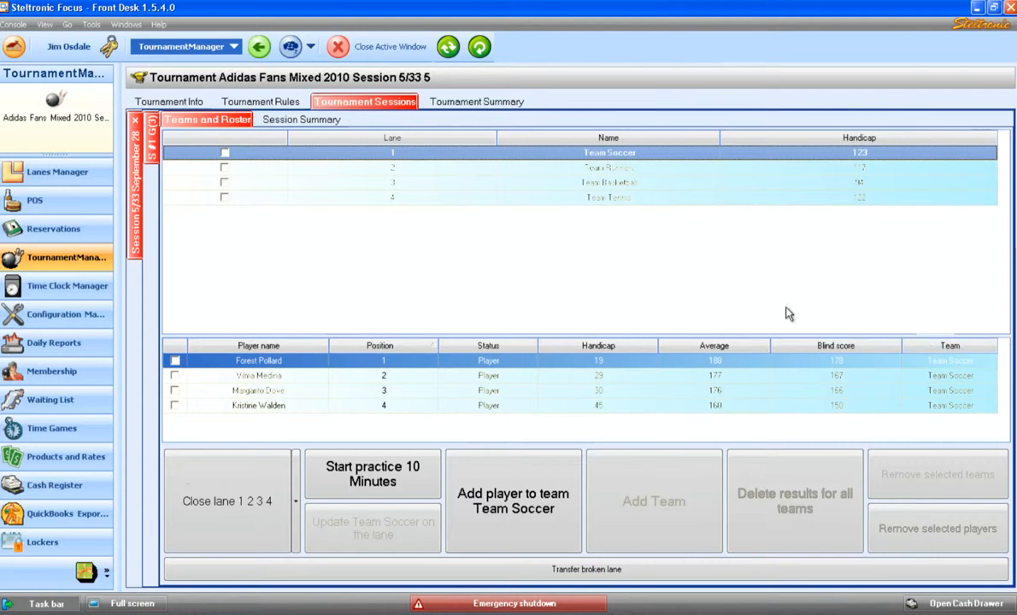
{"action": "mouse_move", "coordinate": [641, 291]}
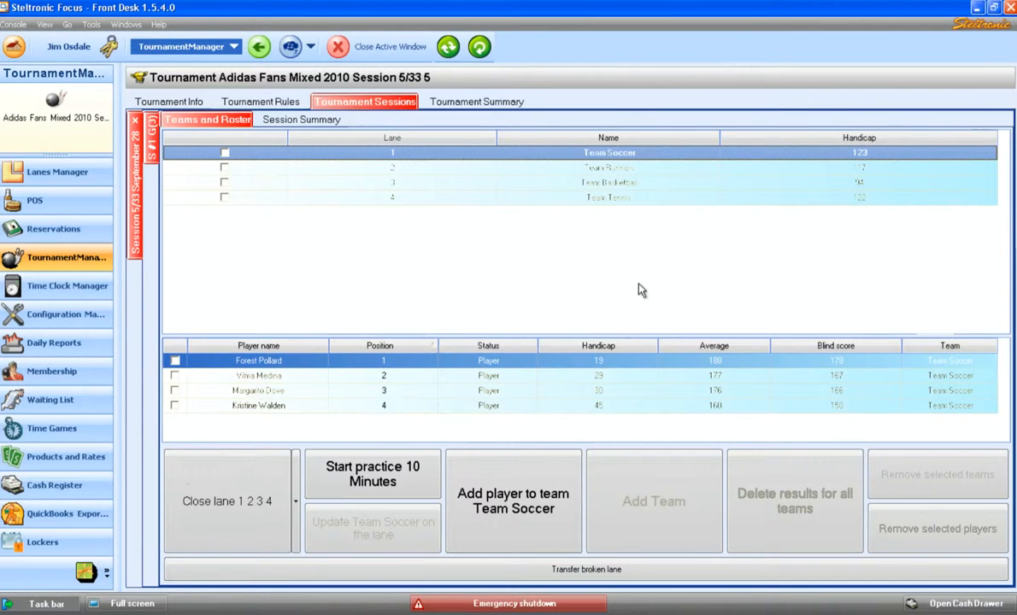
{"action": "mouse_move", "coordinate": [372, 182]}
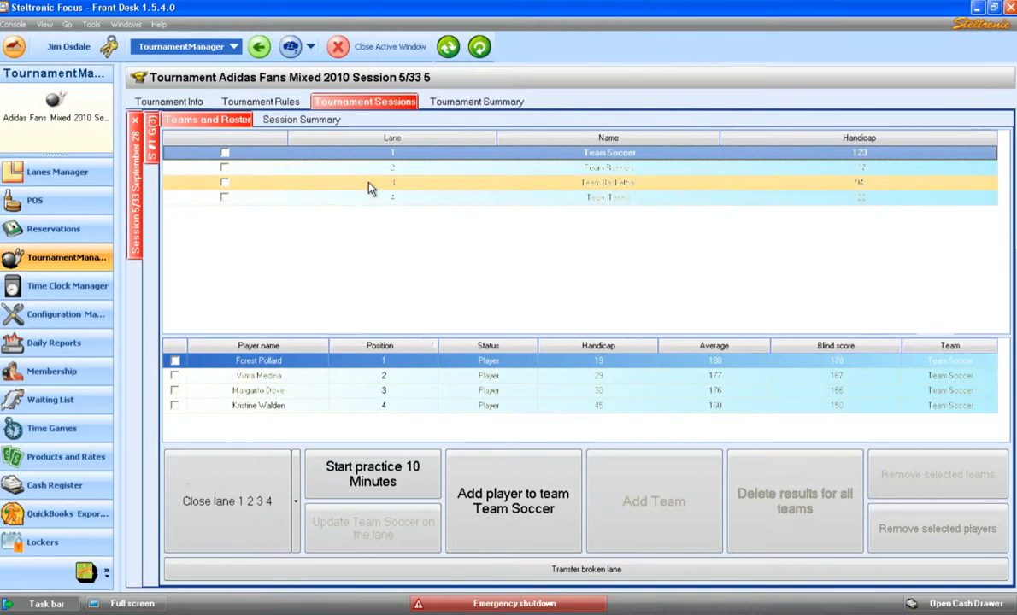
{"action": "left_click", "coordinate": [393, 182]}
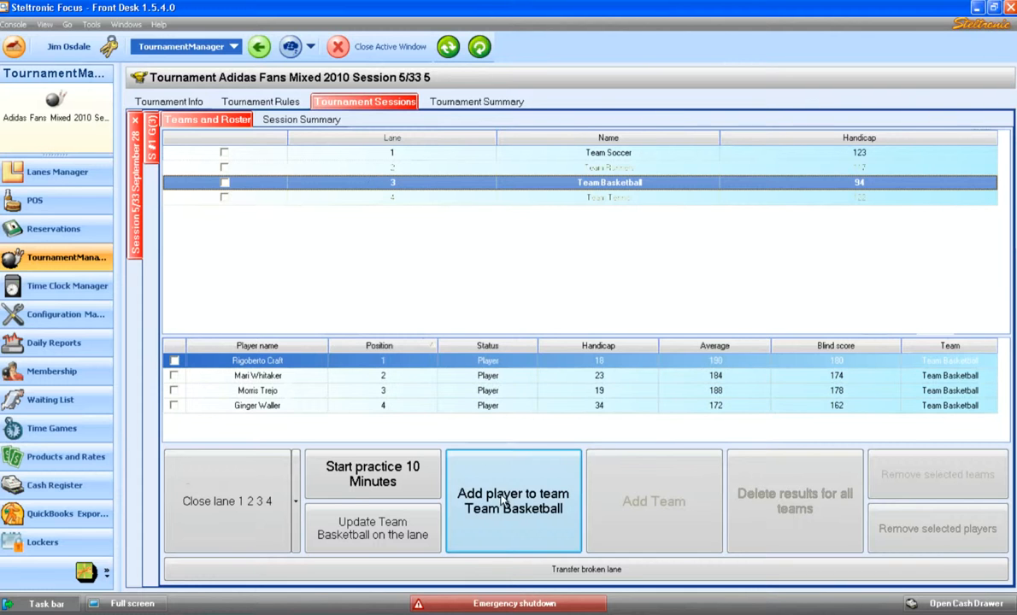
Create a brand-new player and add it to Team Basketball as a substitute entry.
{"action": "left_click", "coordinate": [513, 502]}
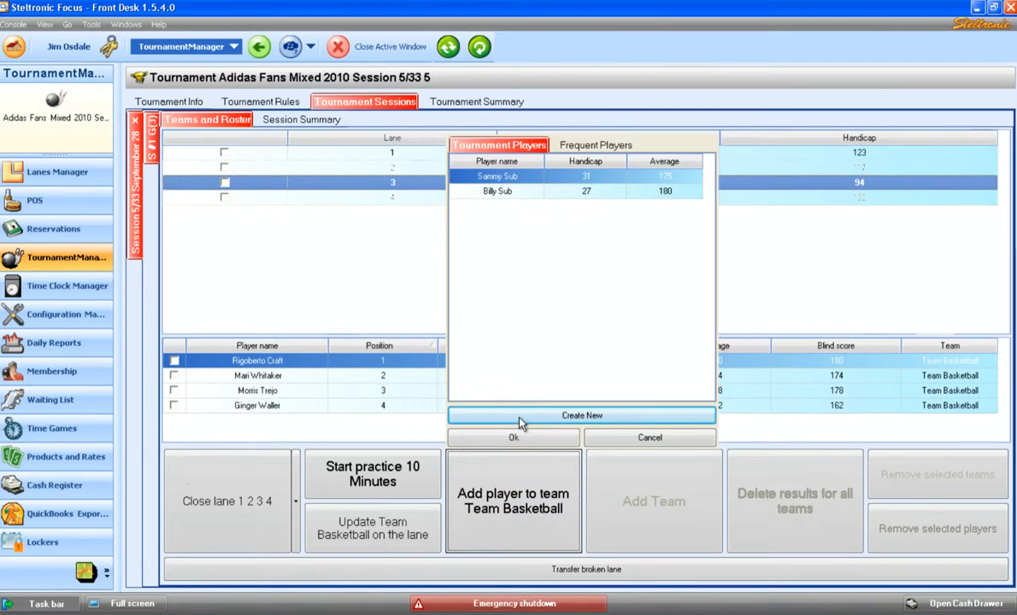
{"action": "left_click", "coordinate": [581, 415]}
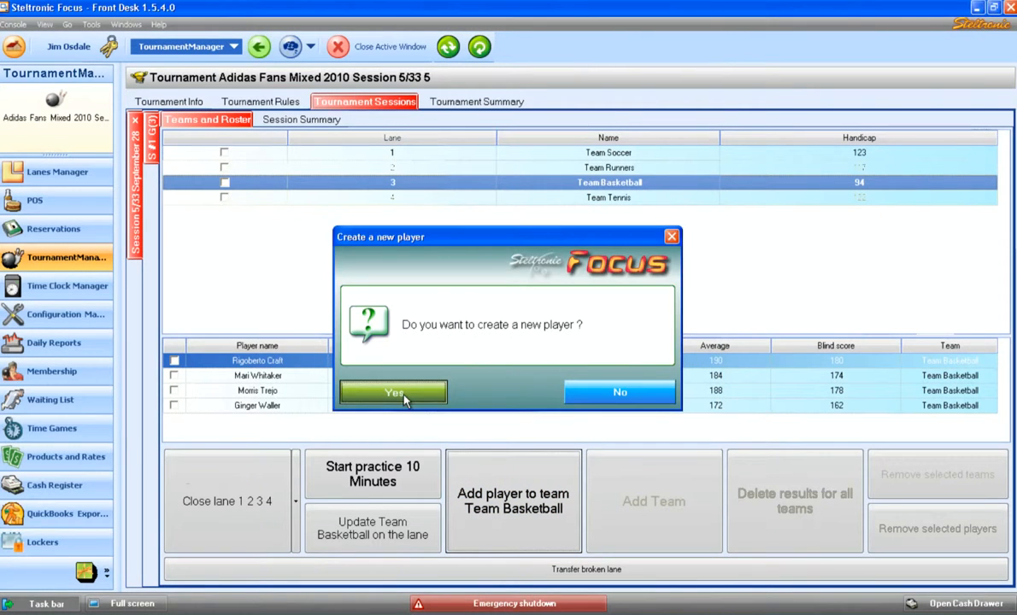
{"action": "left_click", "coordinate": [392, 392]}
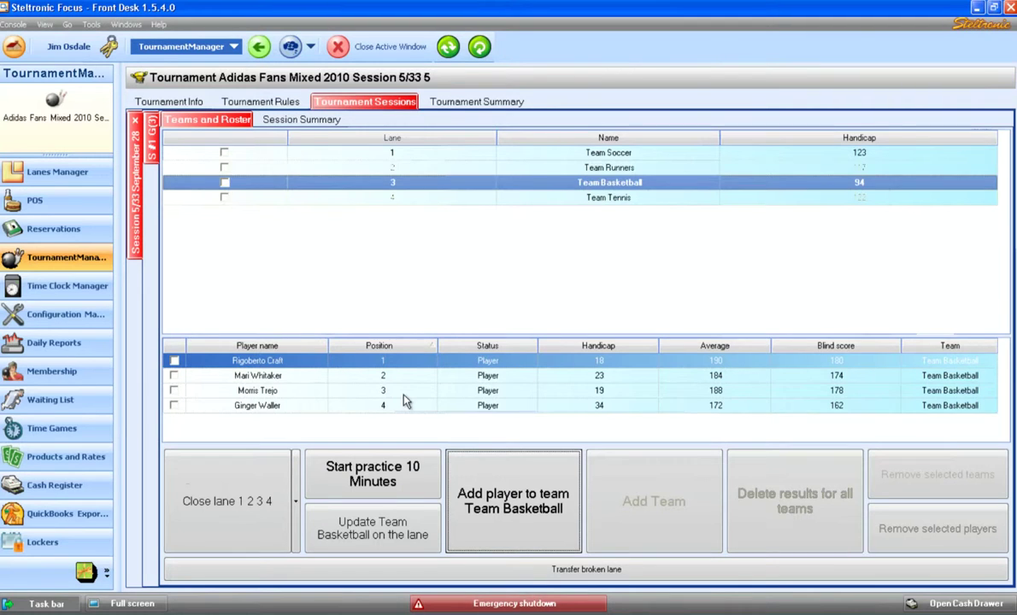
{"action": "left_click", "coordinate": [512, 501]}
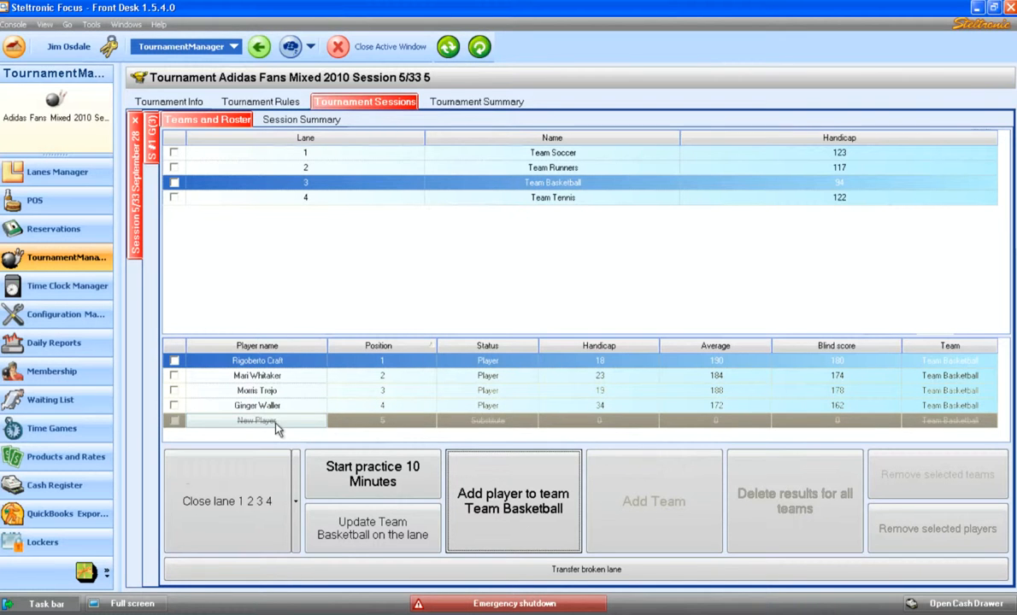
Rename the New Player substitute to first name Tom, last name Jones.
{"action": "double_click", "coordinate": [256, 420]}
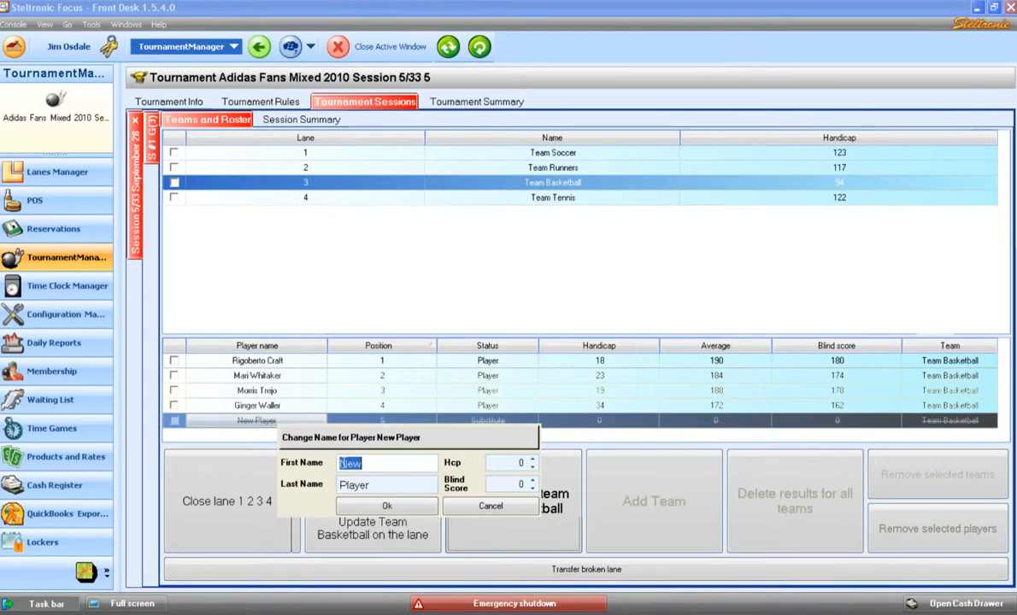
{"action": "type", "text": "Tom"}
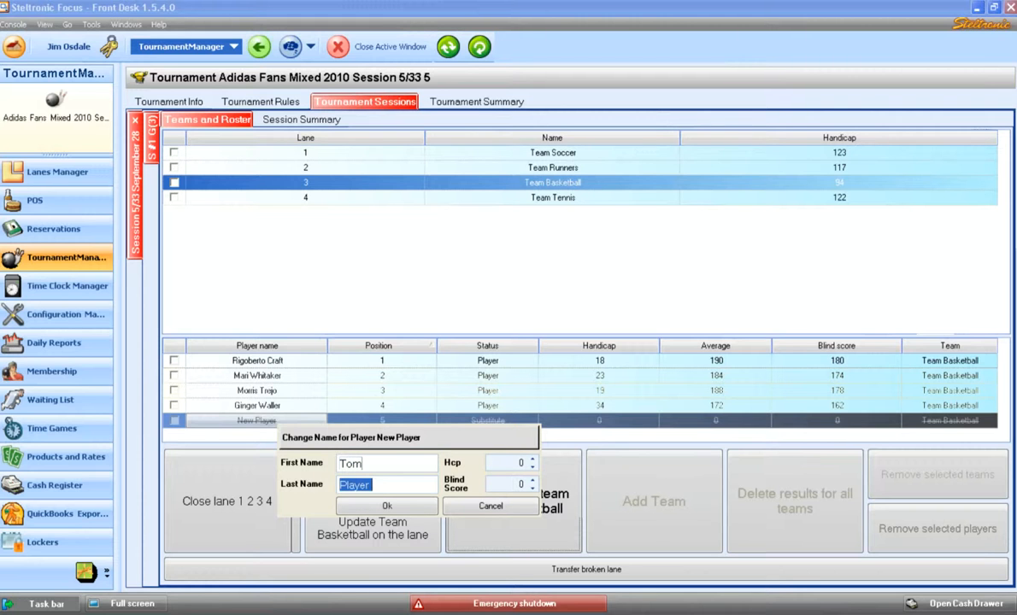
{"action": "type", "text": "Jones"}
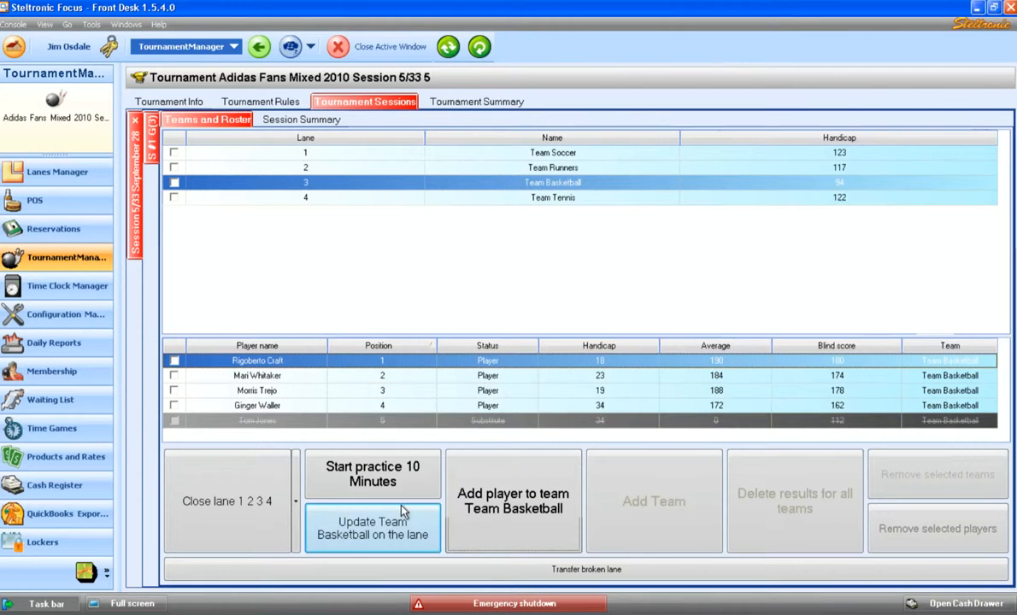
{"action": "mouse_move", "coordinate": [381, 537]}
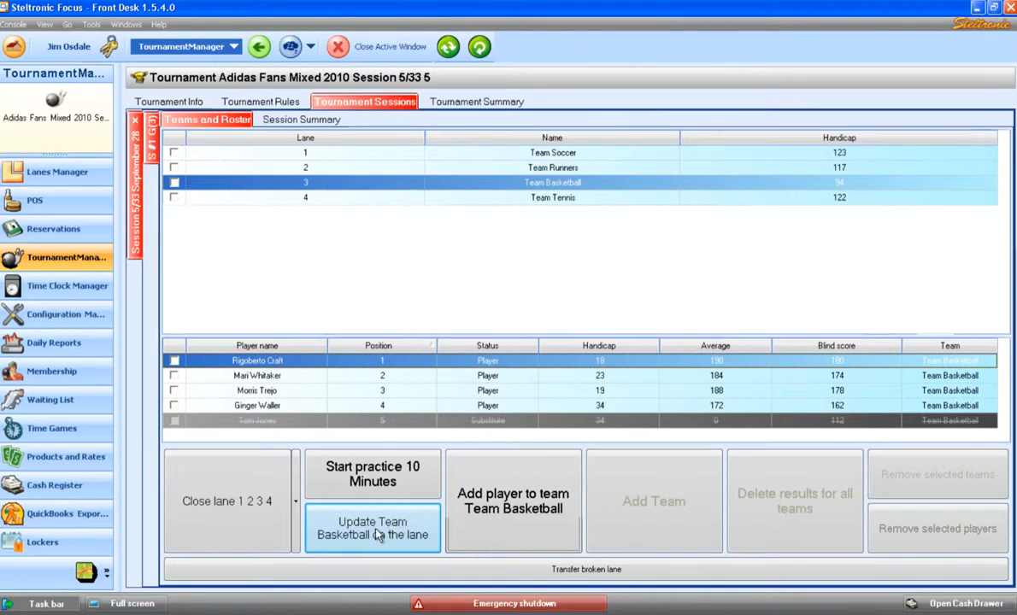
{"action": "mouse_move", "coordinate": [390, 535]}
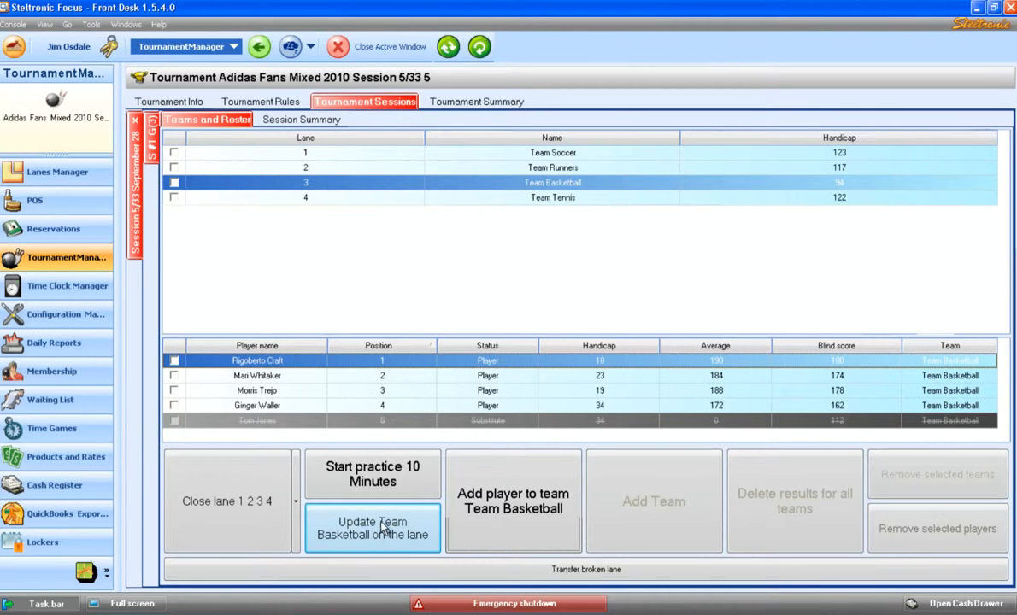
{"action": "left_click", "coordinate": [256, 406]}
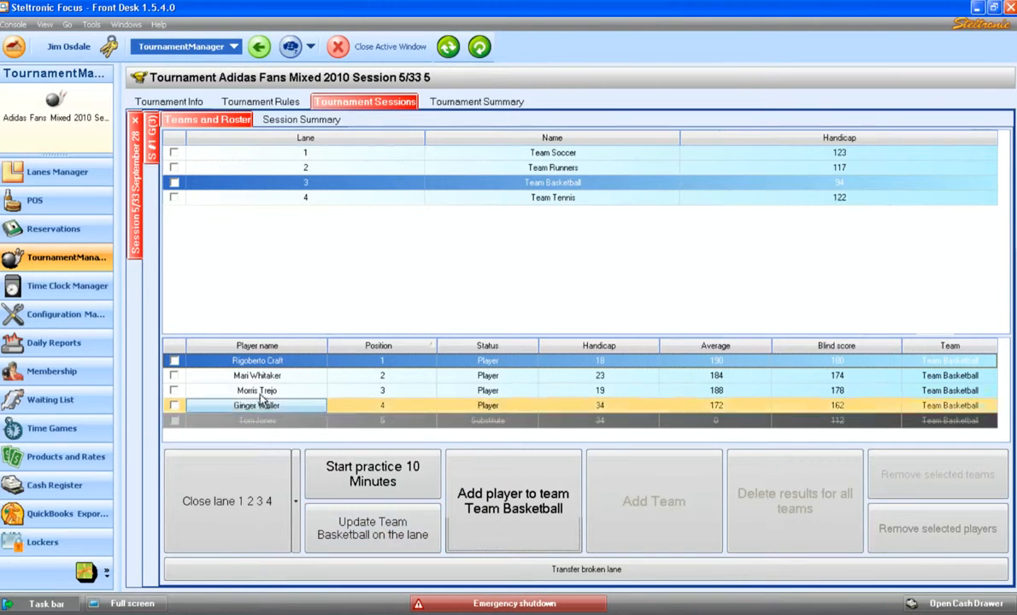
{"action": "mouse_move", "coordinate": [260, 419]}
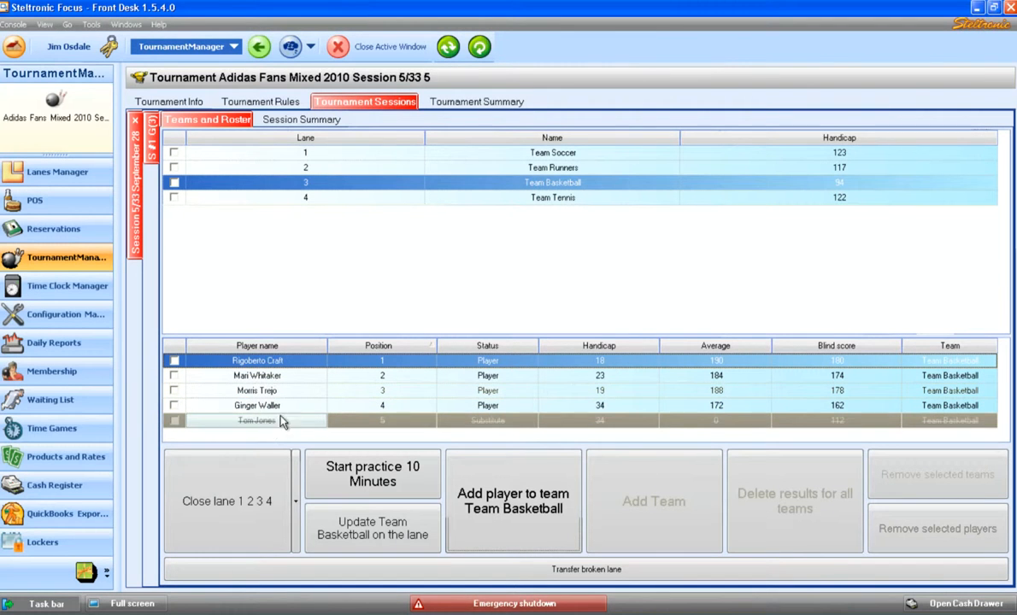
{"action": "left_click", "coordinate": [274, 361]}
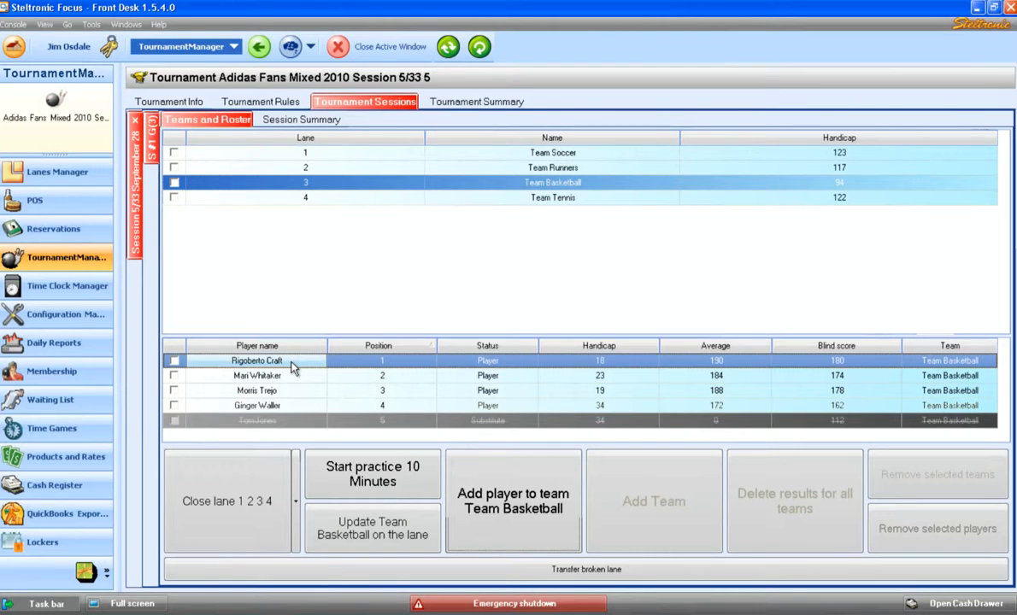
{"action": "mouse_move", "coordinate": [362, 61]}
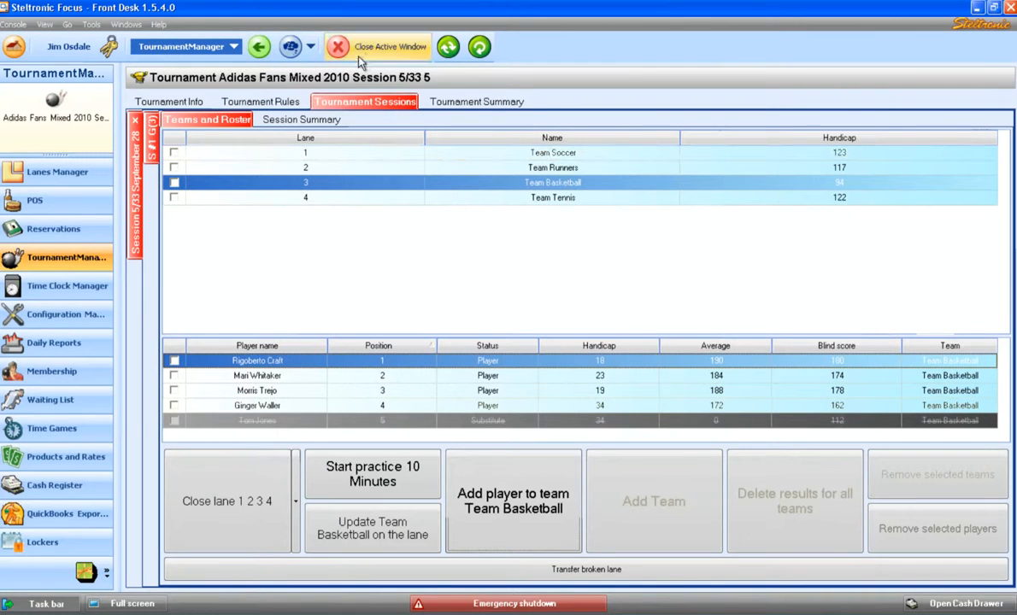
Close the tournament session screen and open Lane Control 3-4.
{"action": "left_click", "coordinate": [338, 46]}
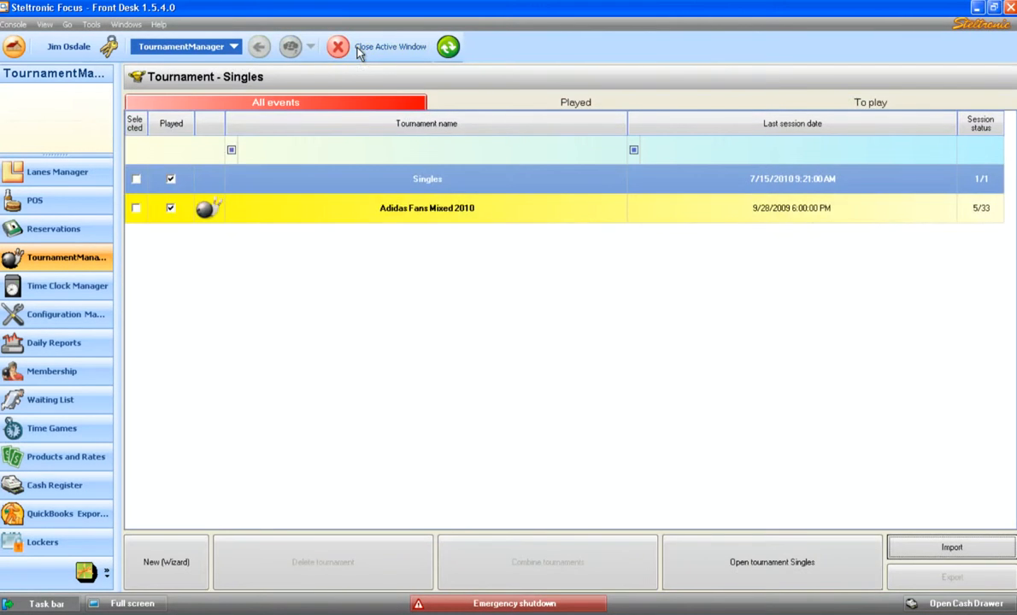
{"action": "left_click", "coordinate": [55, 172]}
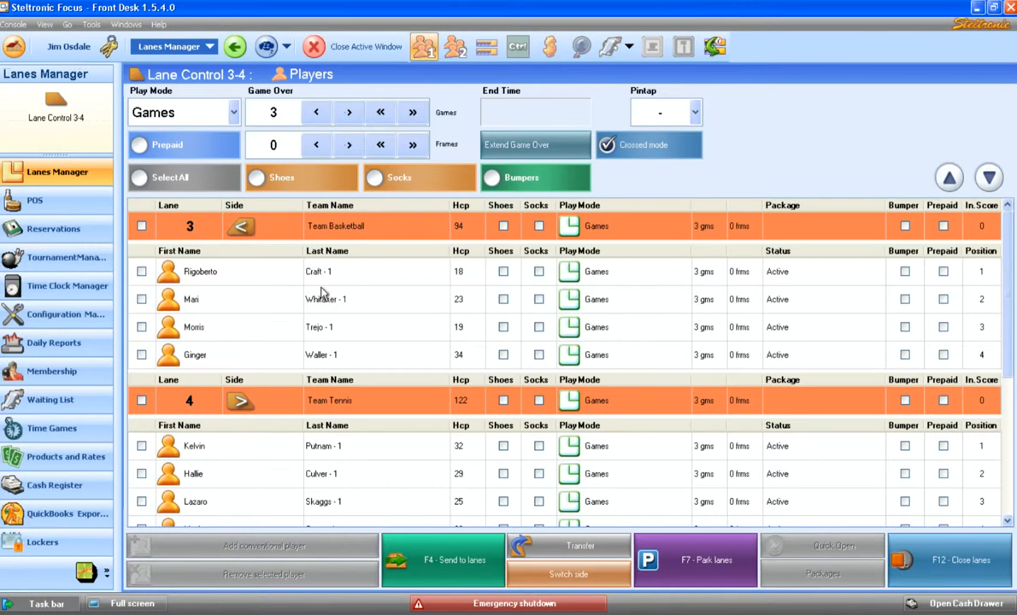
{"action": "left_click", "coordinate": [141, 271]}
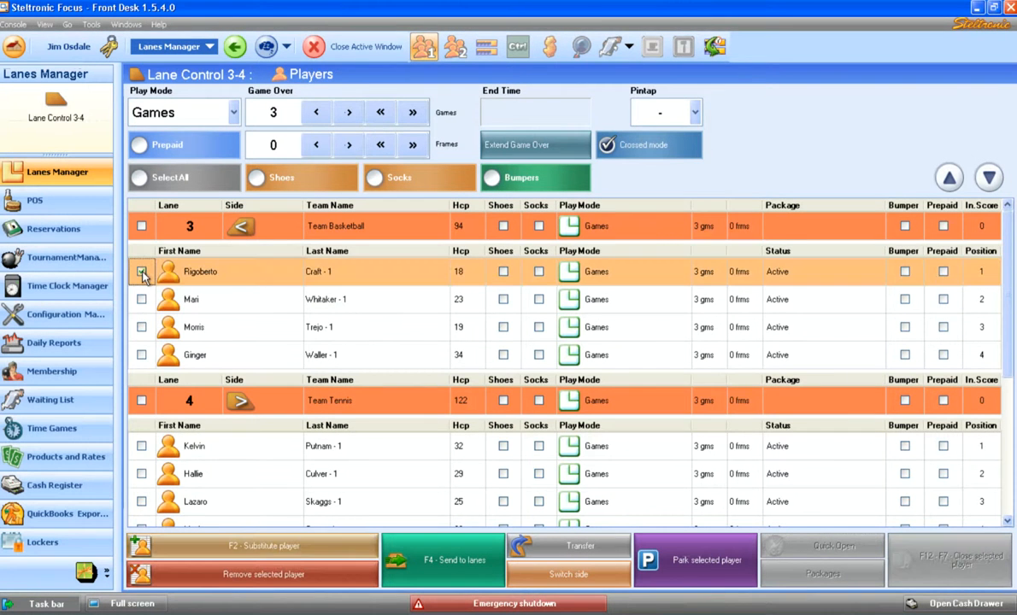
{"action": "left_click", "coordinate": [141, 271]}
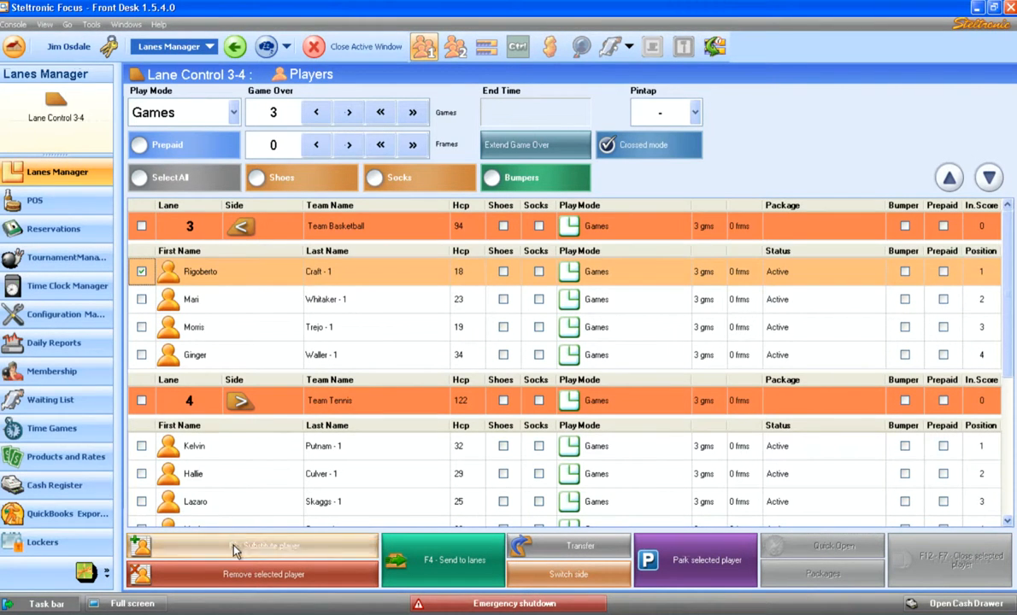
{"action": "left_click", "coordinate": [248, 547]}
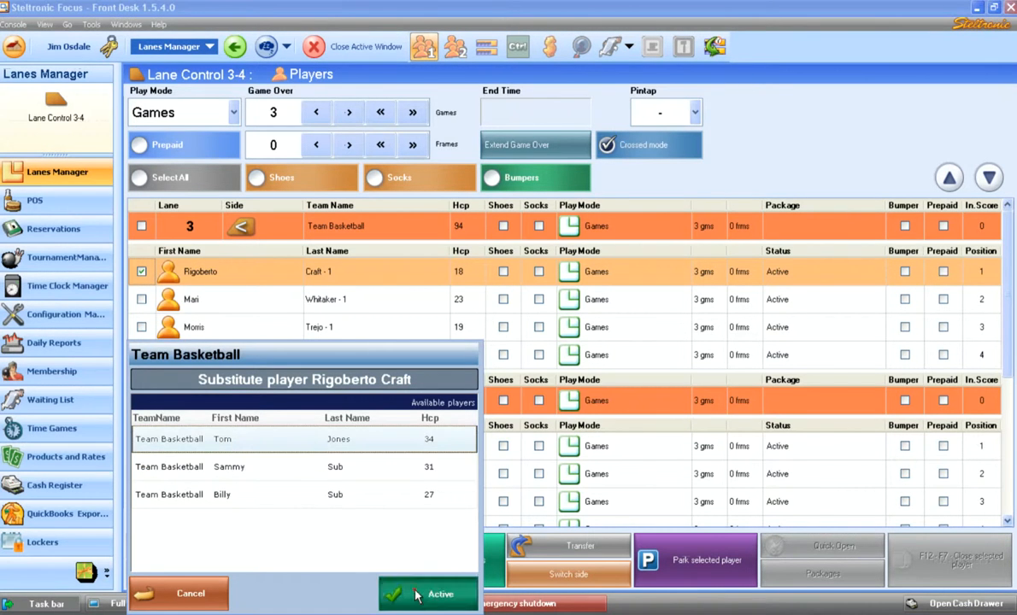
{"action": "left_click", "coordinate": [428, 595]}
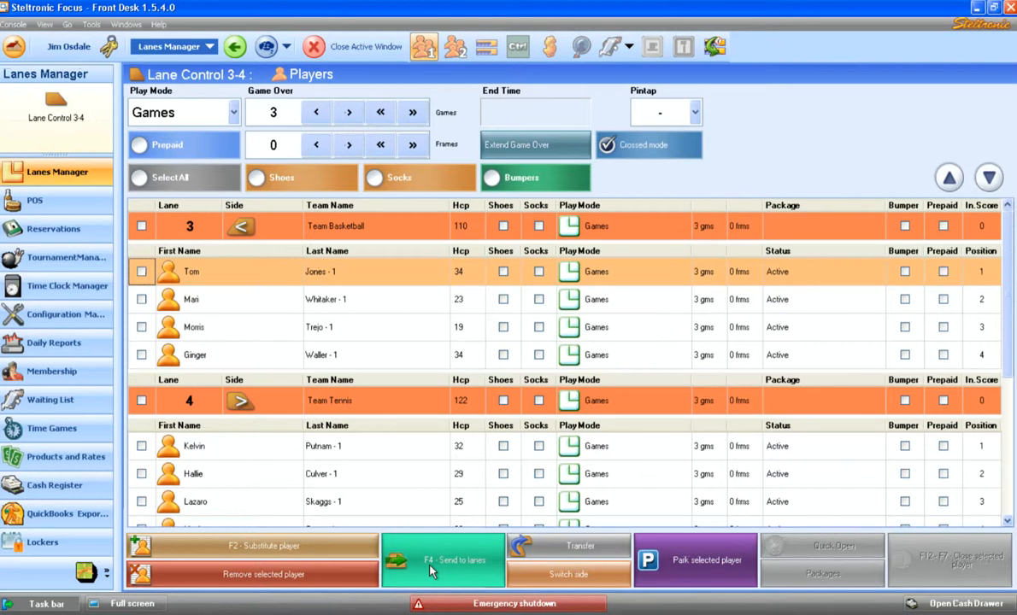
{"action": "left_click", "coordinate": [449, 559]}
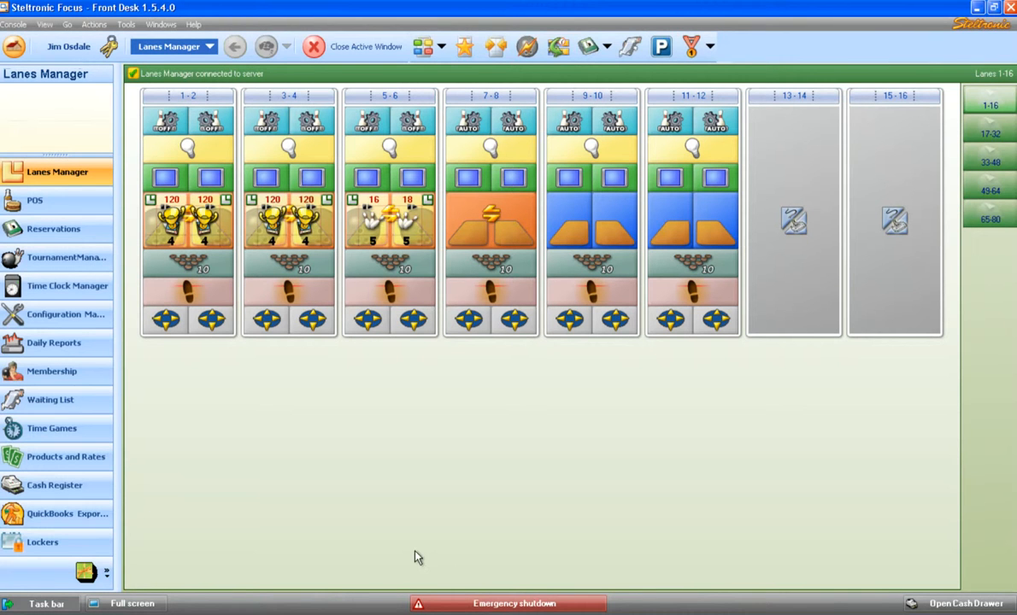
{"action": "mouse_move", "coordinate": [72, 261]}
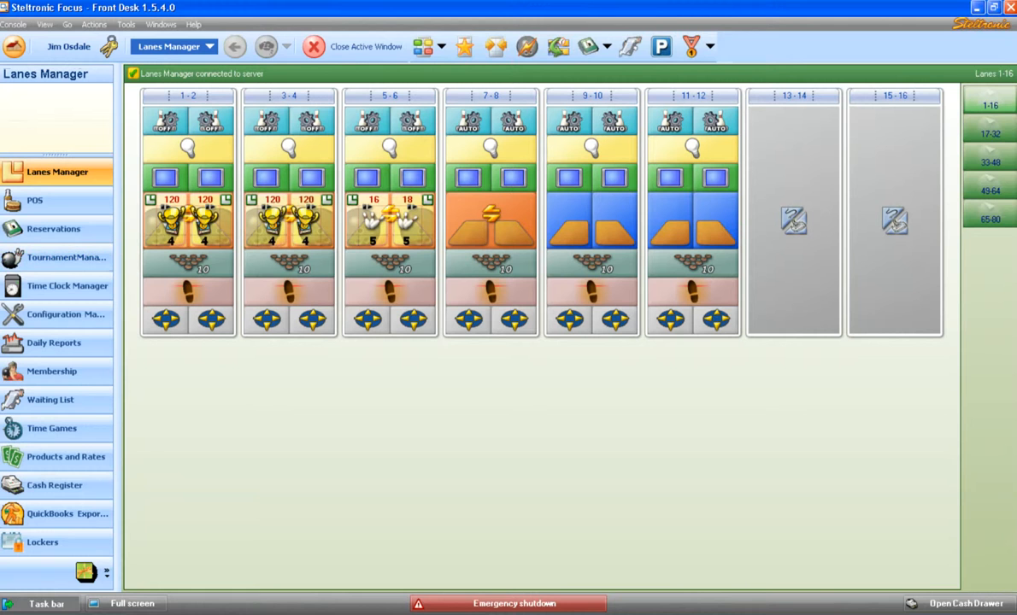
{"action": "mouse_move", "coordinate": [216, 235]}
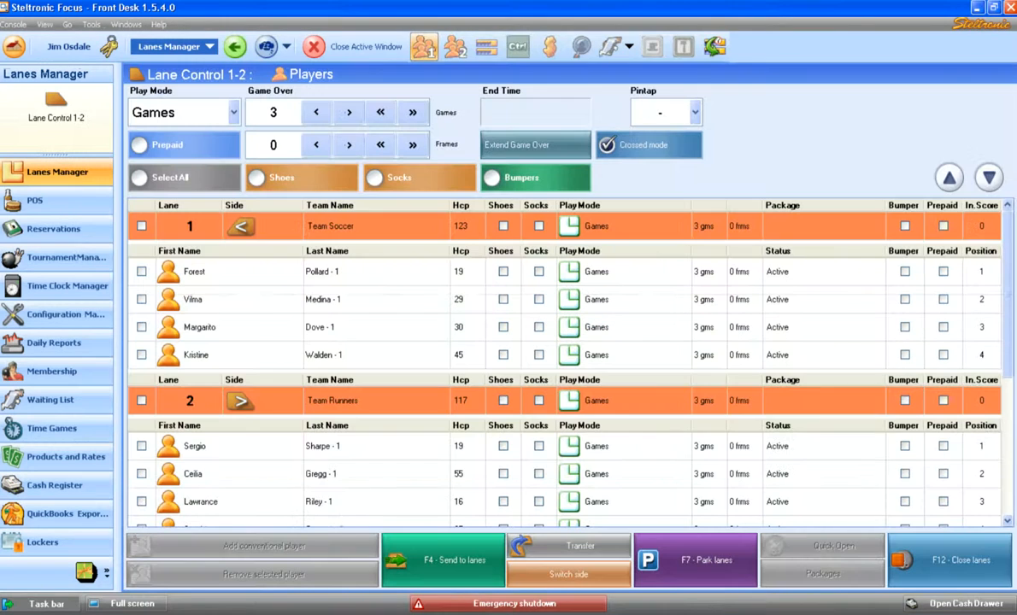
{"action": "mouse_move", "coordinate": [216, 273]}
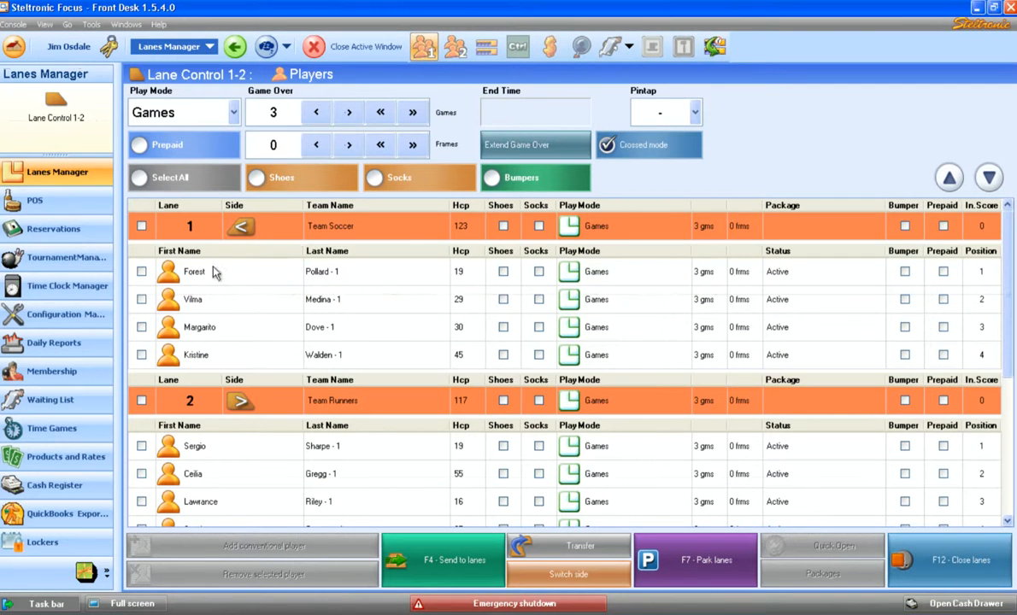
Select Forest Pollard's row on lane 1 in the lanes 1-2 player list.
{"action": "left_click", "coordinate": [195, 271]}
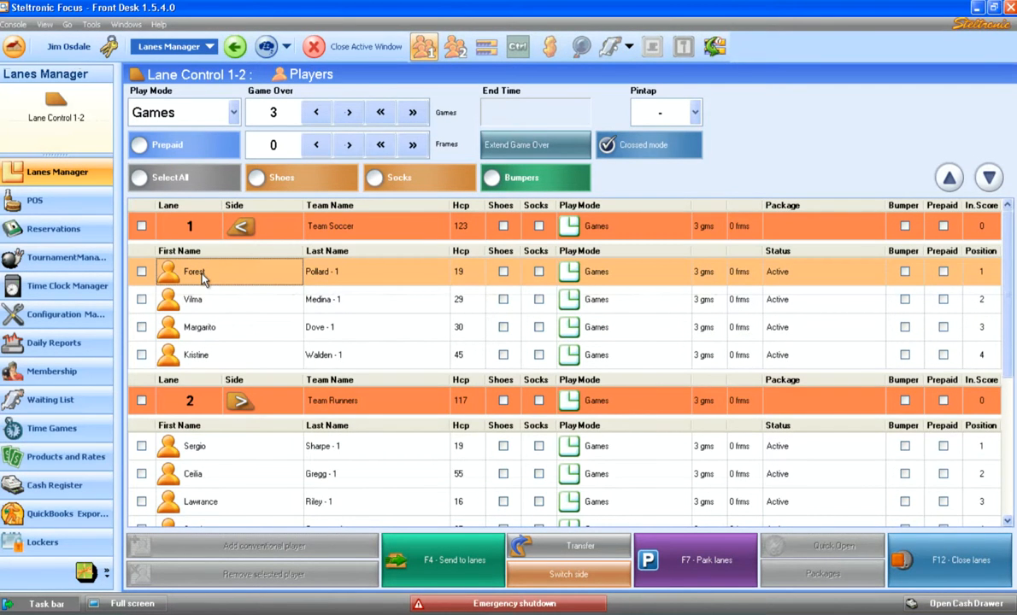
{"action": "mouse_move", "coordinate": [310, 282]}
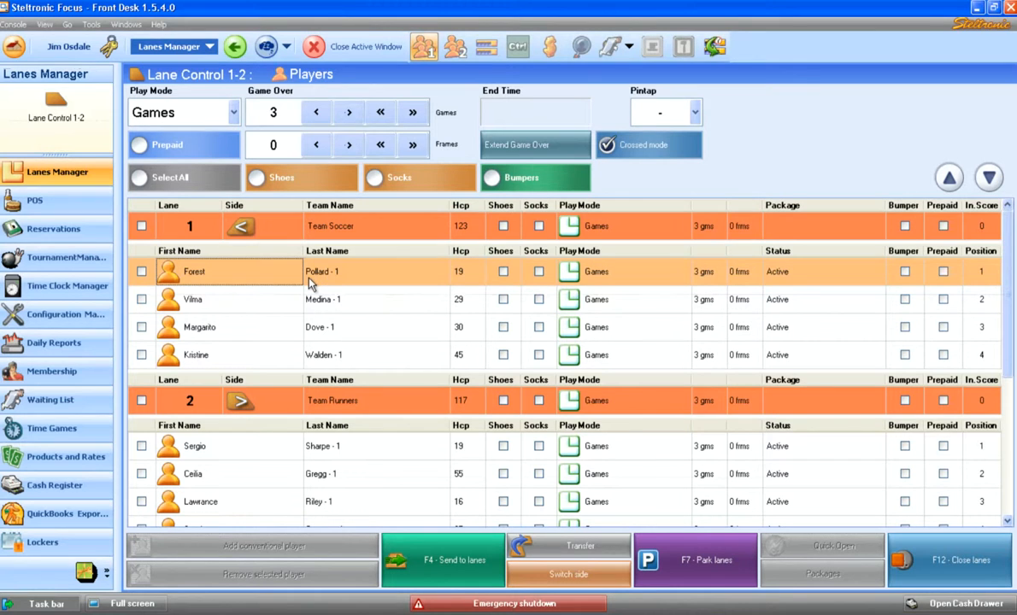
{"action": "mouse_move", "coordinate": [212, 281]}
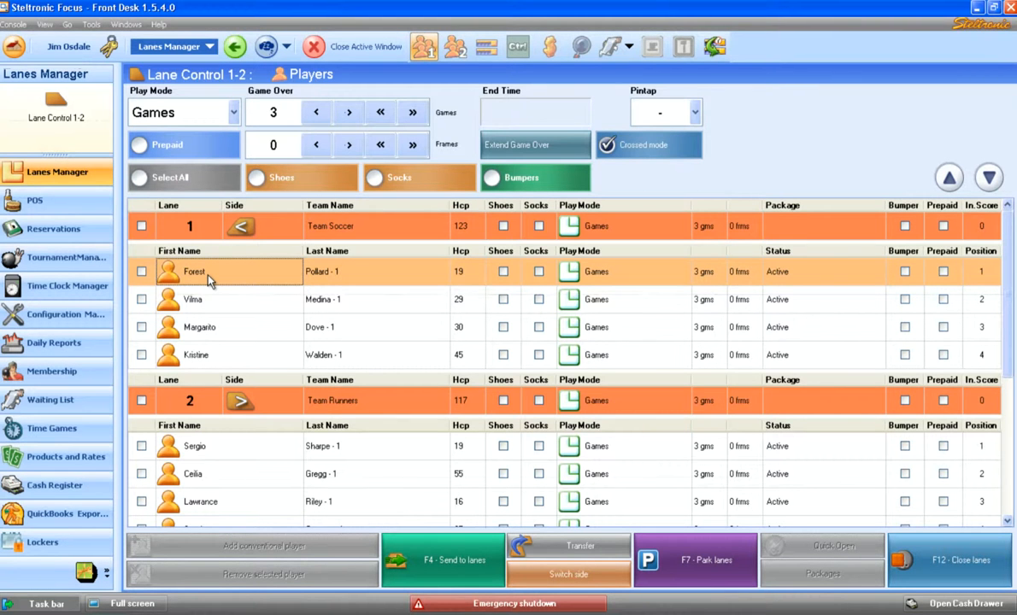
{"action": "mouse_move", "coordinate": [203, 279]}
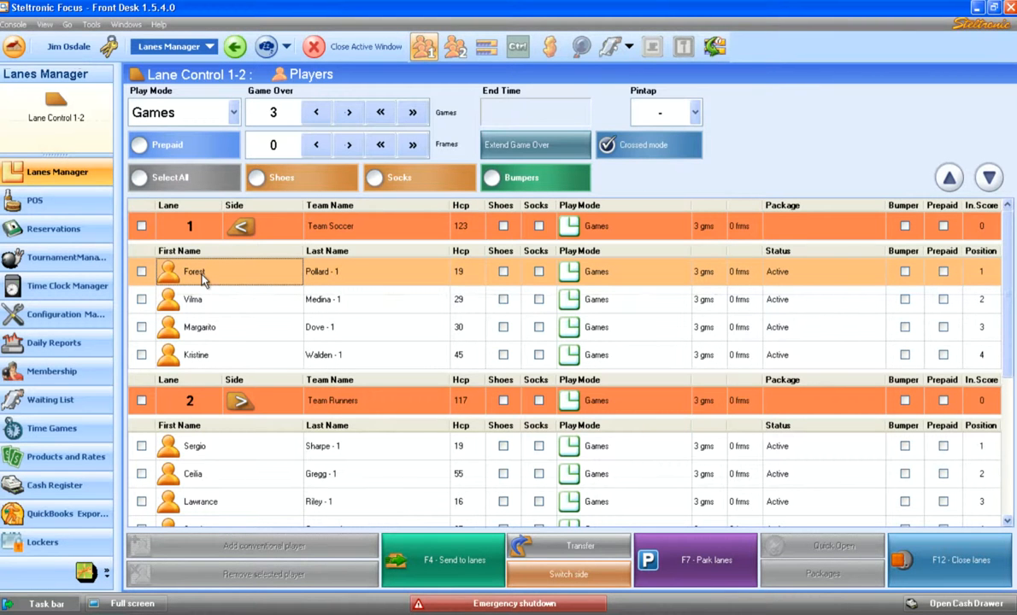
{"action": "mouse_move", "coordinate": [209, 278]}
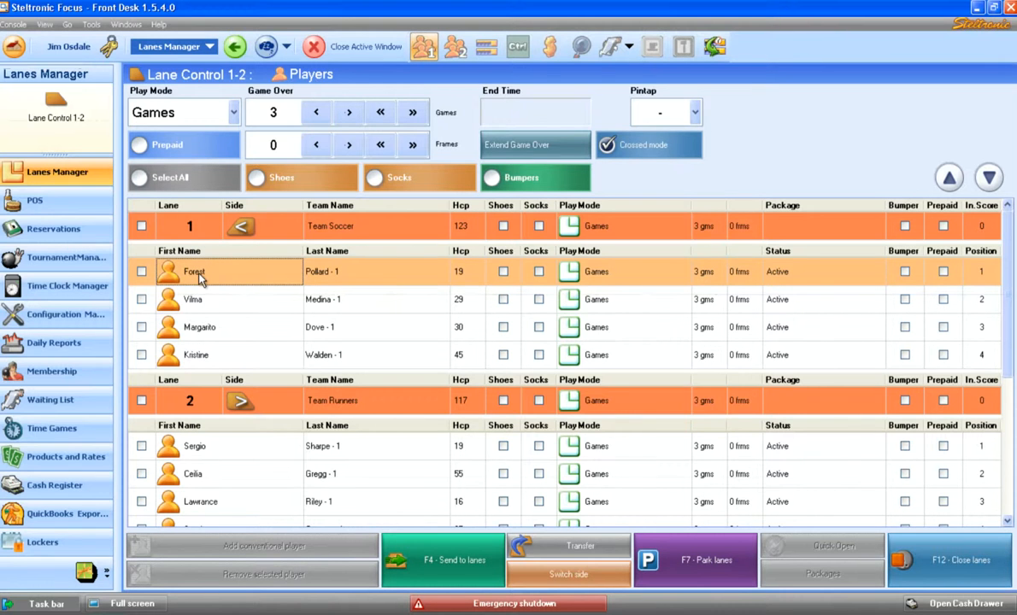
{"action": "mouse_move", "coordinate": [210, 278]}
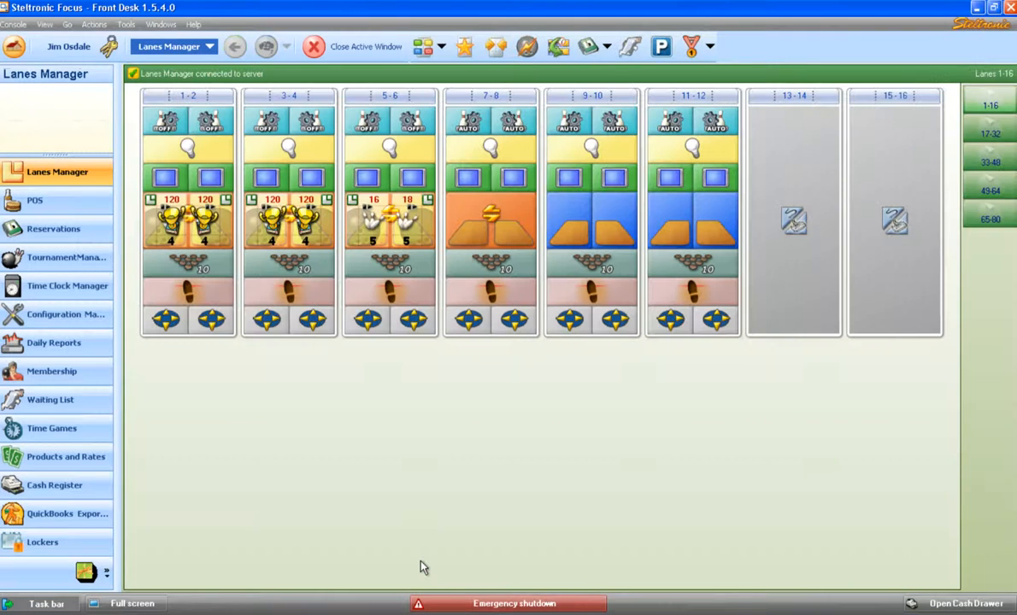
{"action": "mouse_move", "coordinate": [295, 256]}
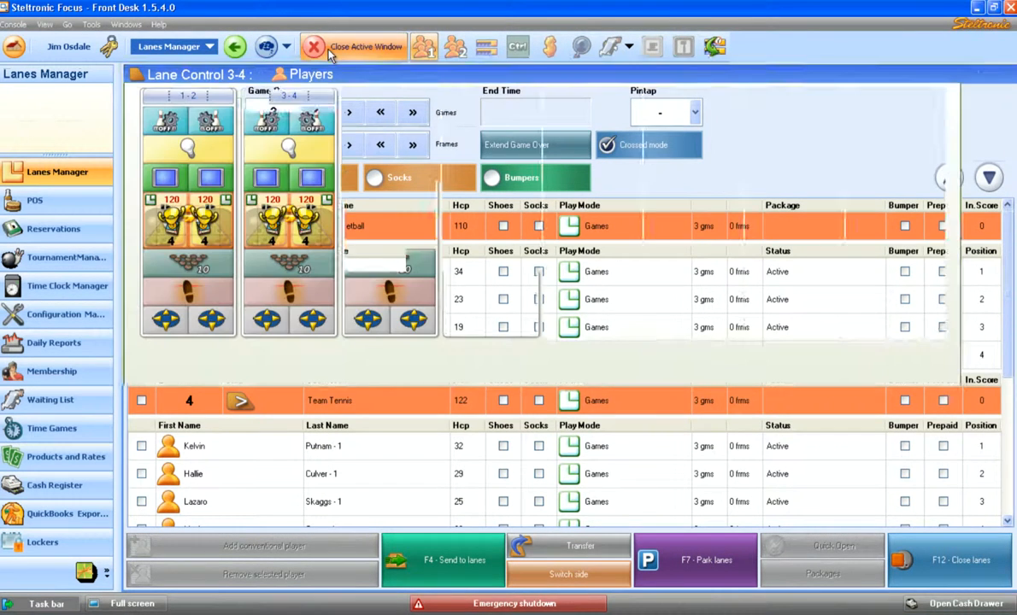
Close the lanes 3-4 player list window.
{"action": "left_click", "coordinate": [311, 44]}
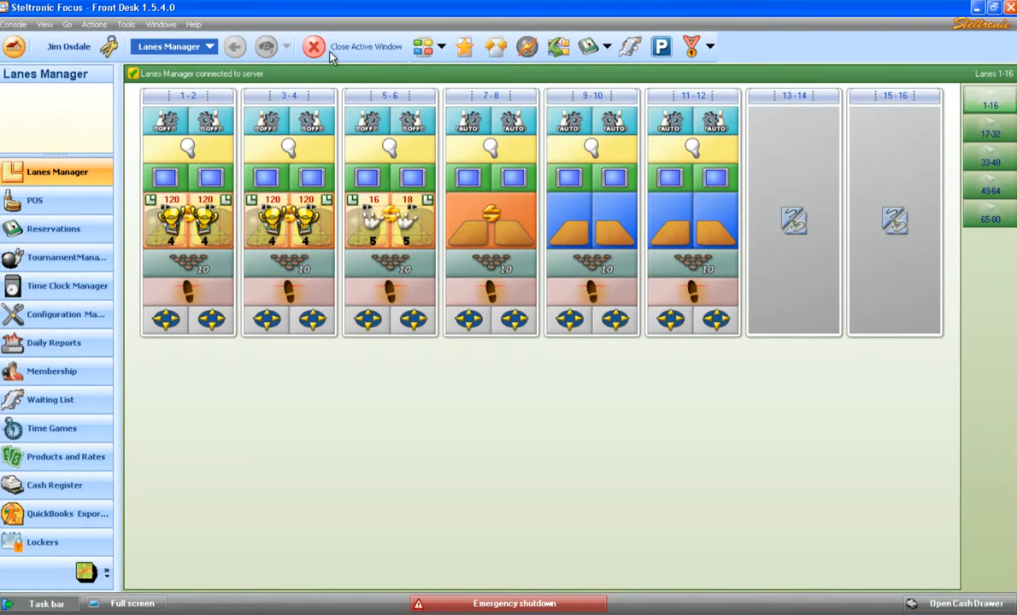
{"action": "mouse_move", "coordinate": [295, 269]}
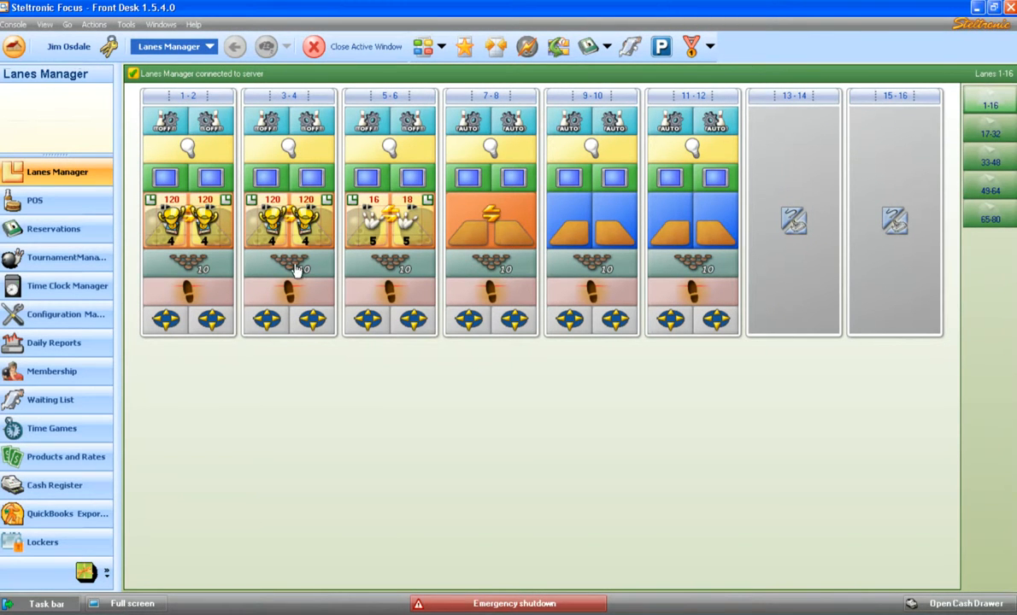
{"action": "mouse_move", "coordinate": [289, 129]}
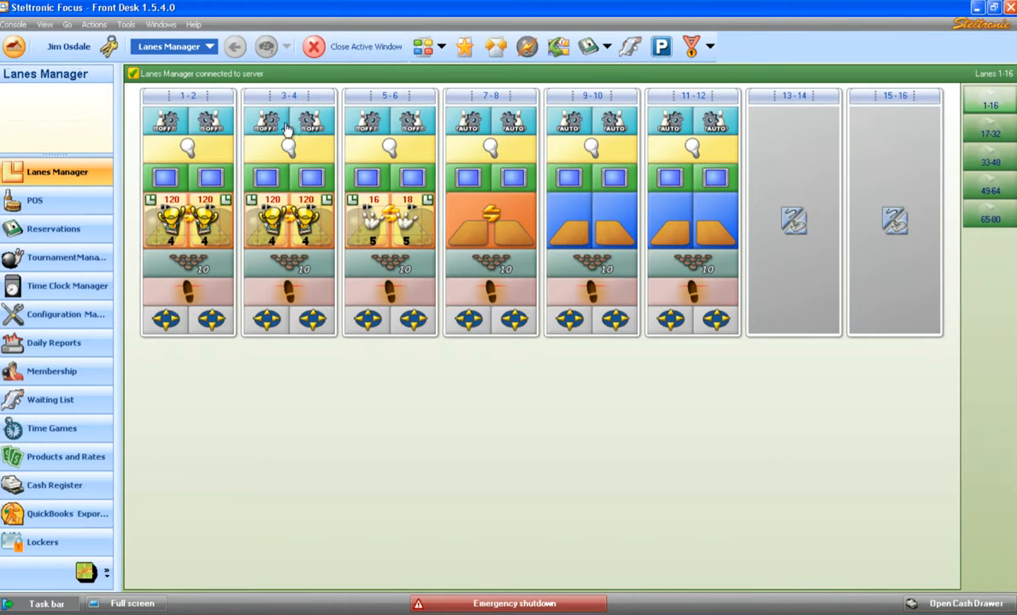
{"action": "mouse_move", "coordinate": [295, 128]}
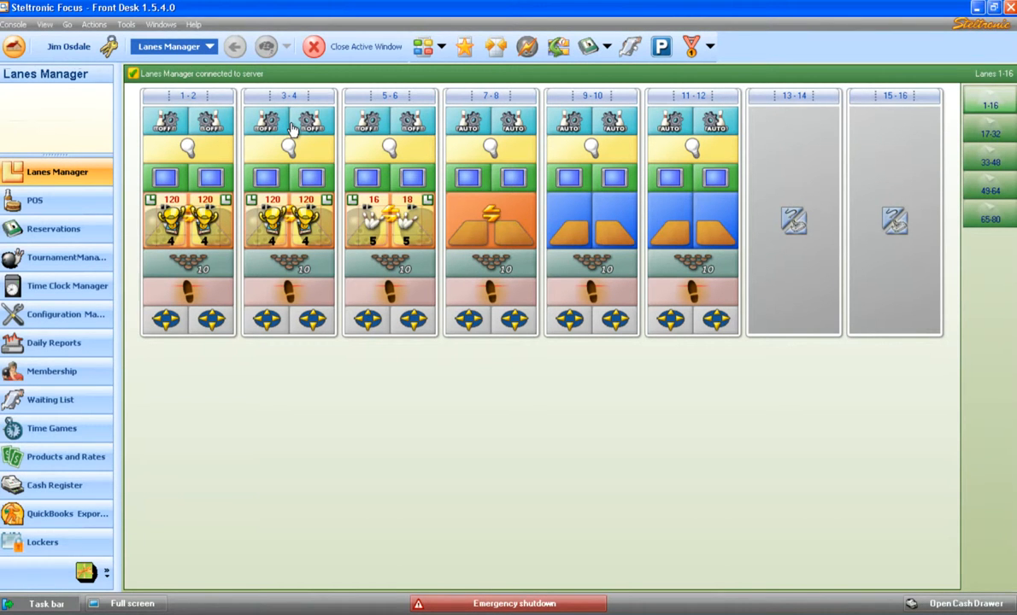